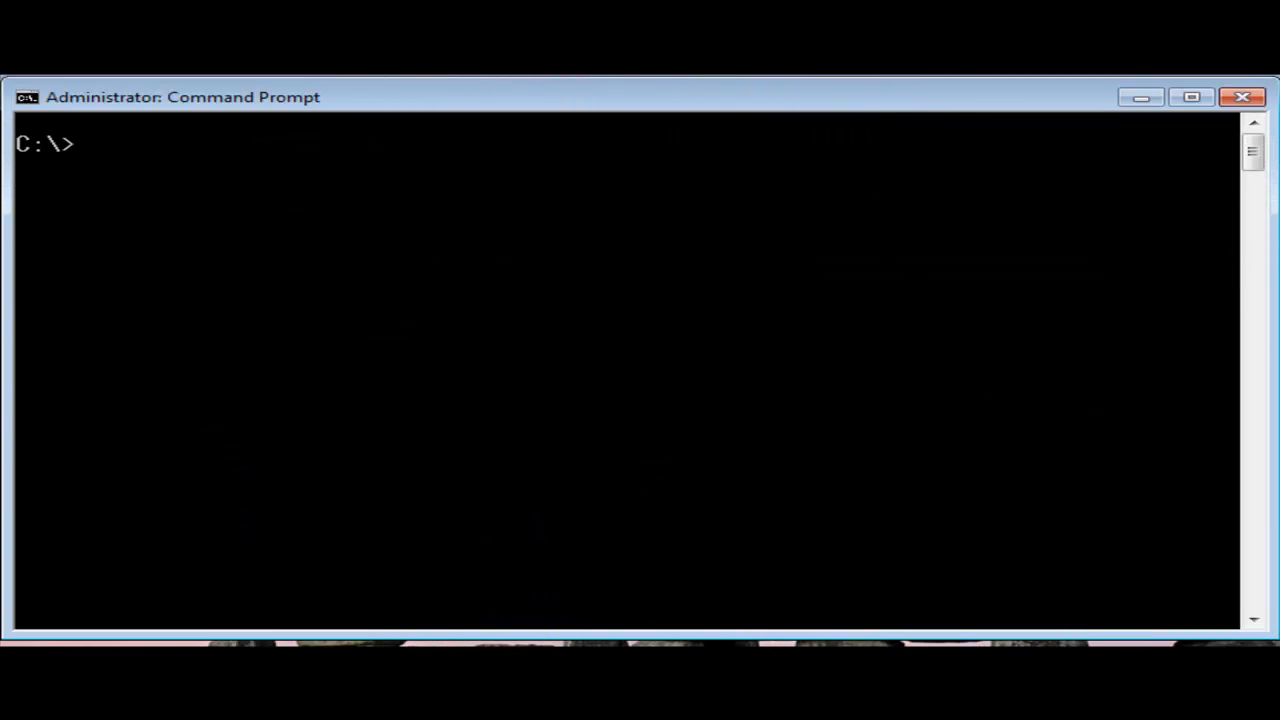
Change into \mqm\qmgrs\QM1\queues and list the queue folders with dir | more
{"action": "type", "text": "cd \\"}
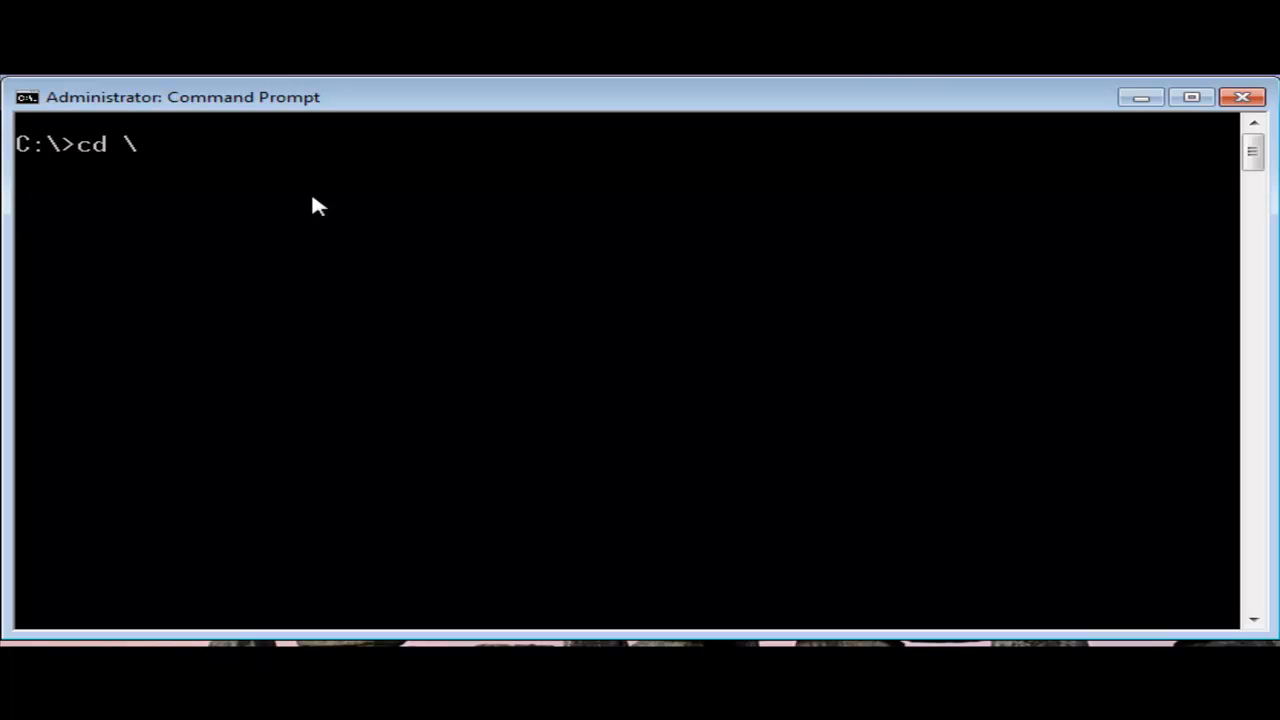
{"action": "type", "text": "mqm\\qmgrs\\Q"}
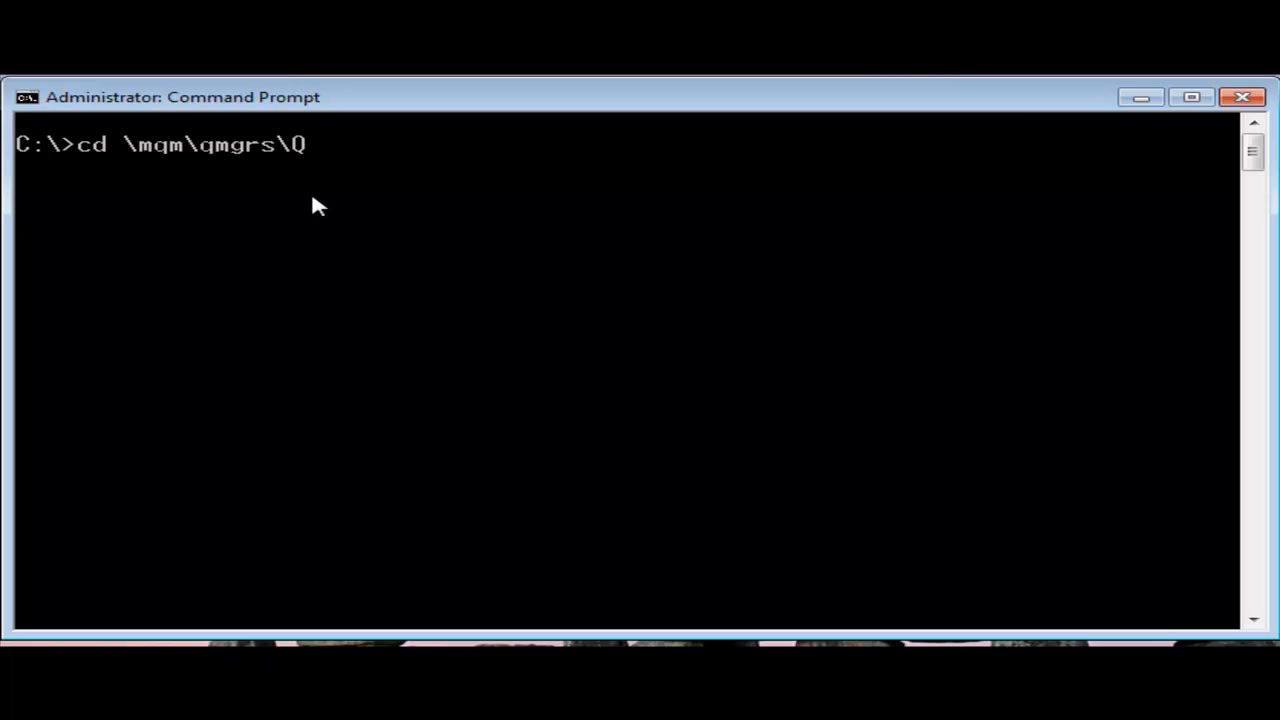
{"action": "type", "text": "M1\\queues"}
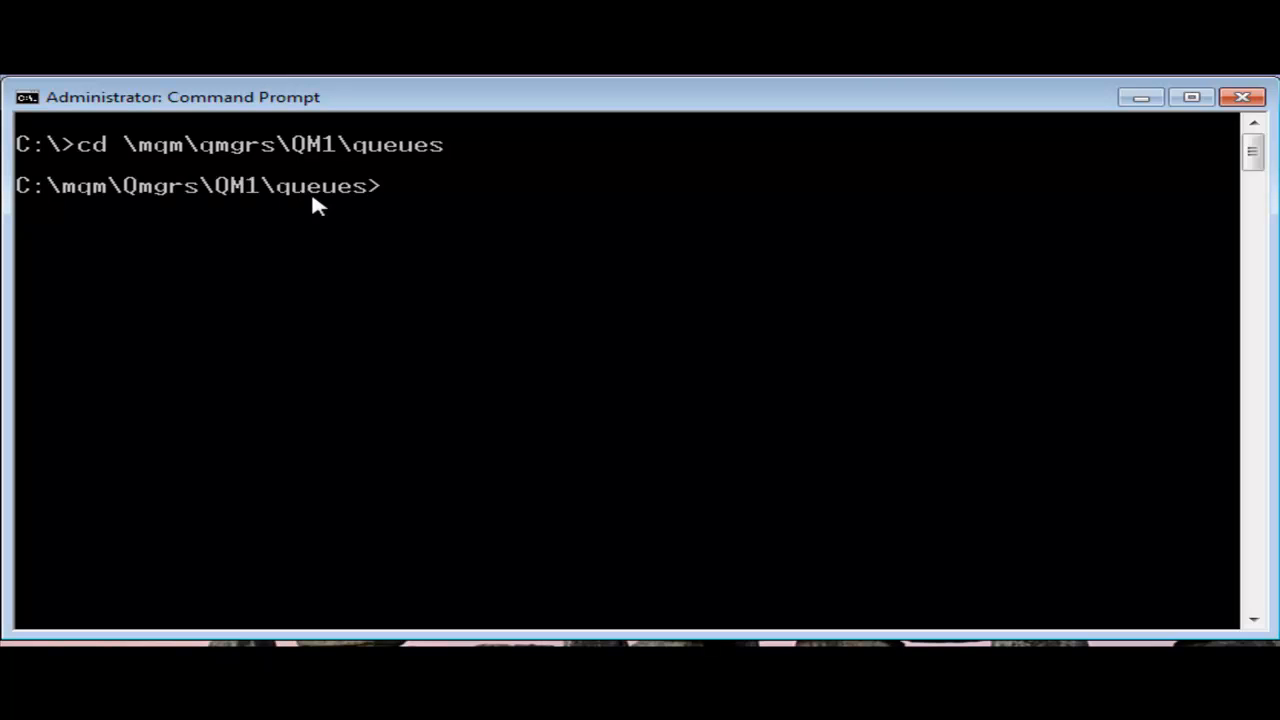
{"action": "type", "text": "dir | mo"}
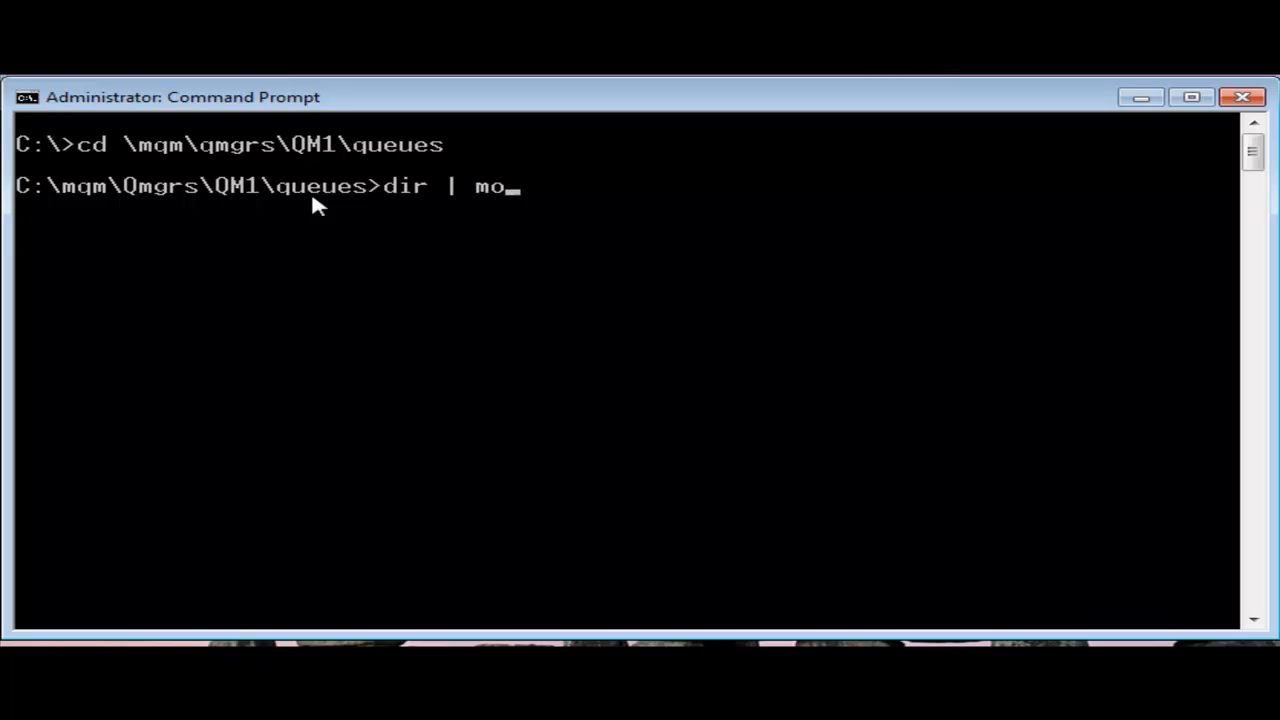
{"action": "type", "text": "re"}
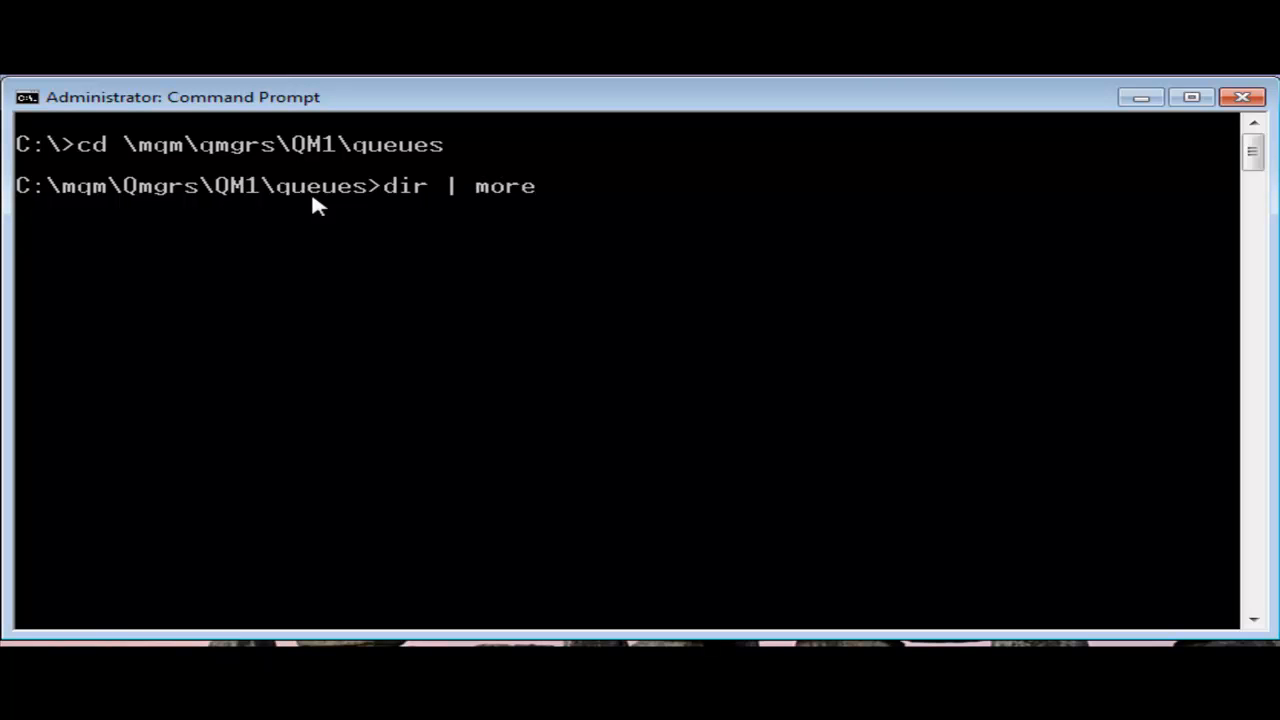
{"action": "key", "text": "enter"}
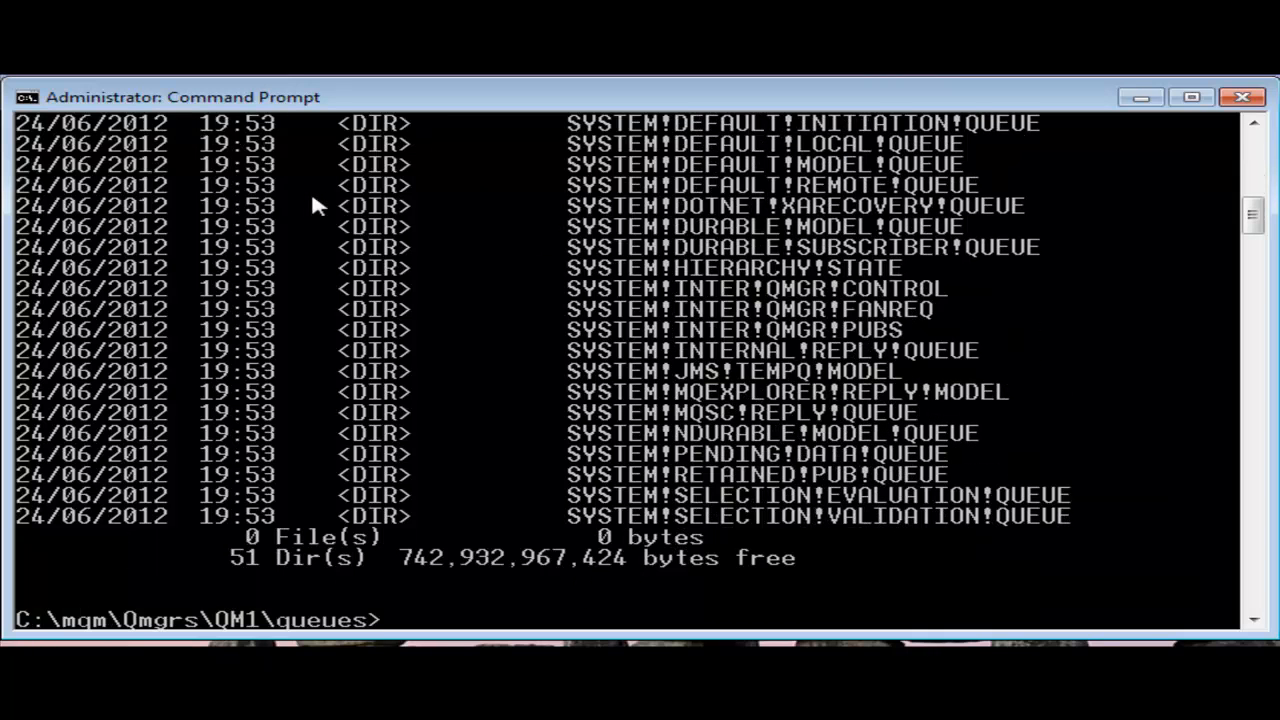
Move into the SYSTEM!DEFAULT!LOCAL!QUEUE folder and list its contents
{"action": "type", "text": "cd"}
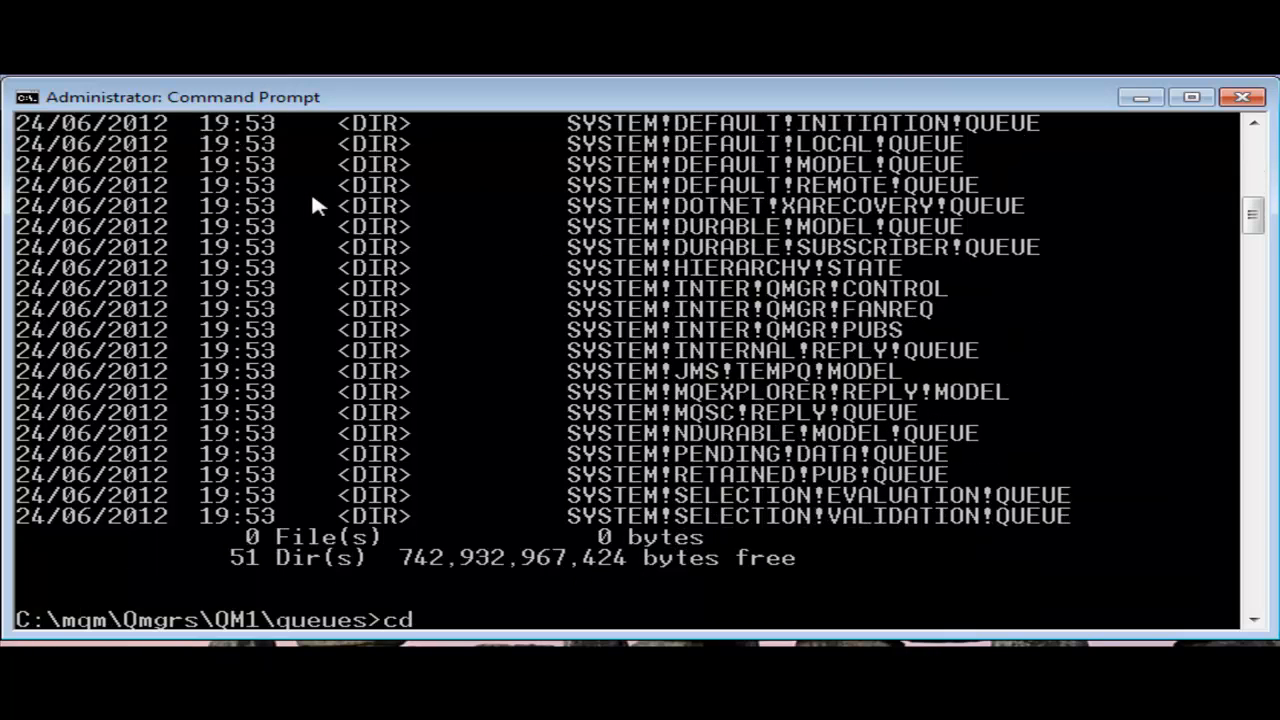
{"action": "type", "text": "SYSTEM!"}
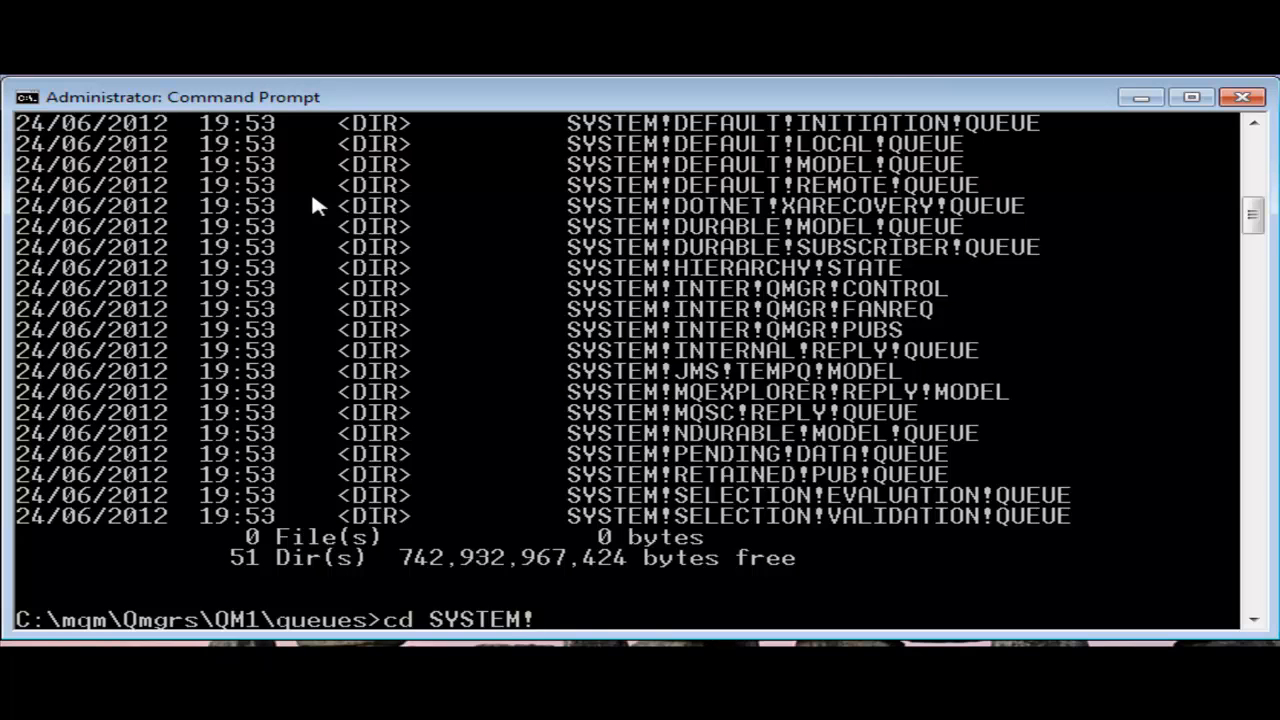
{"action": "type", "text": "DEFAULT"}
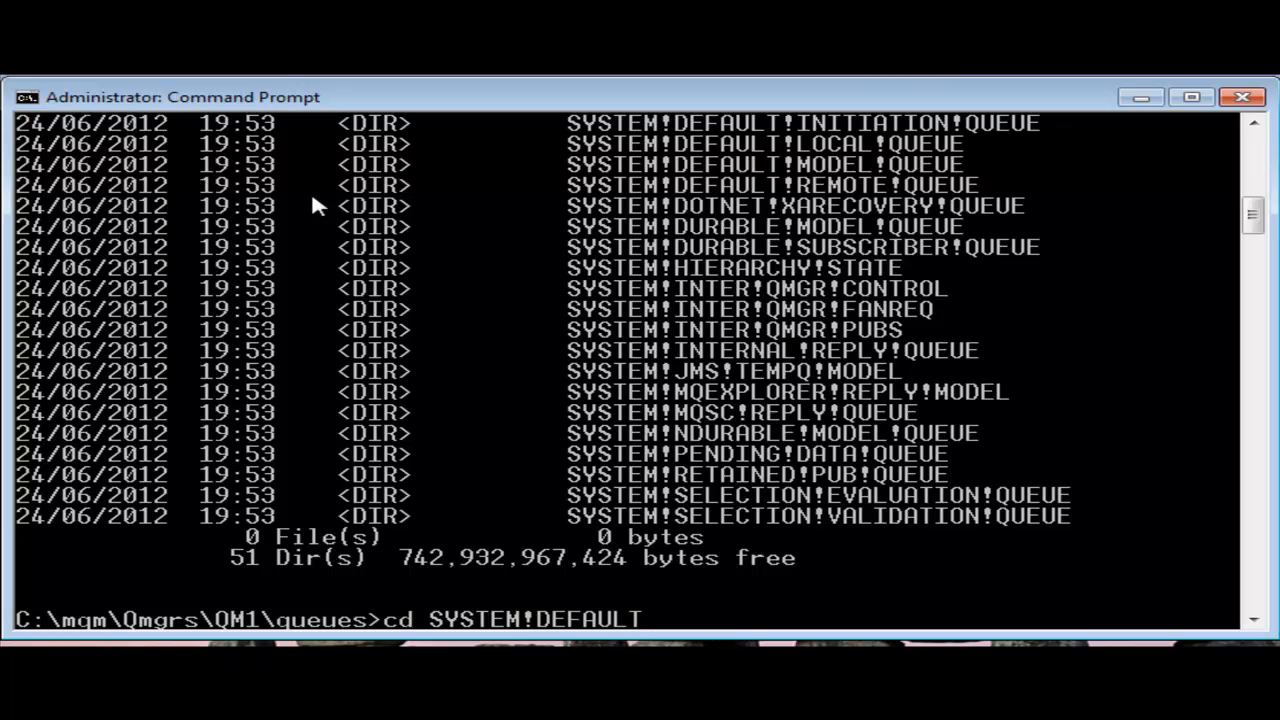
{"action": "type", "text": "!LOCAL!QUEUE"}
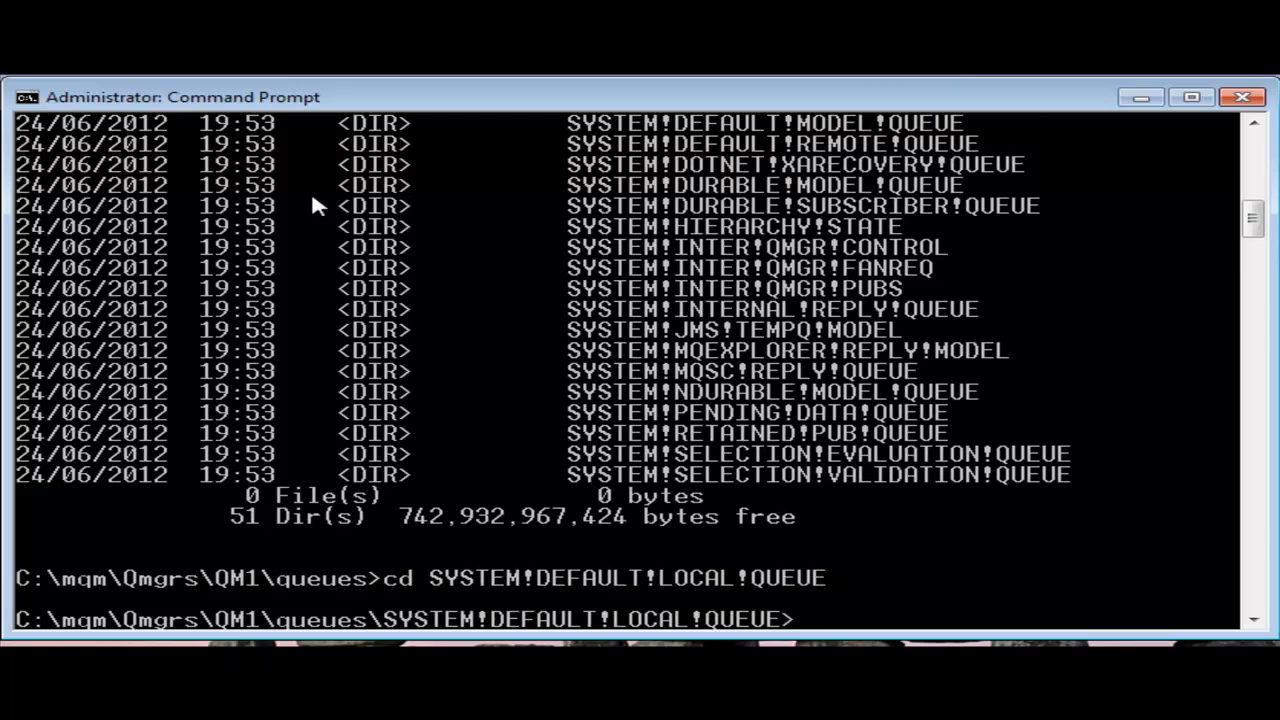
{"action": "type", "text": "dir"}
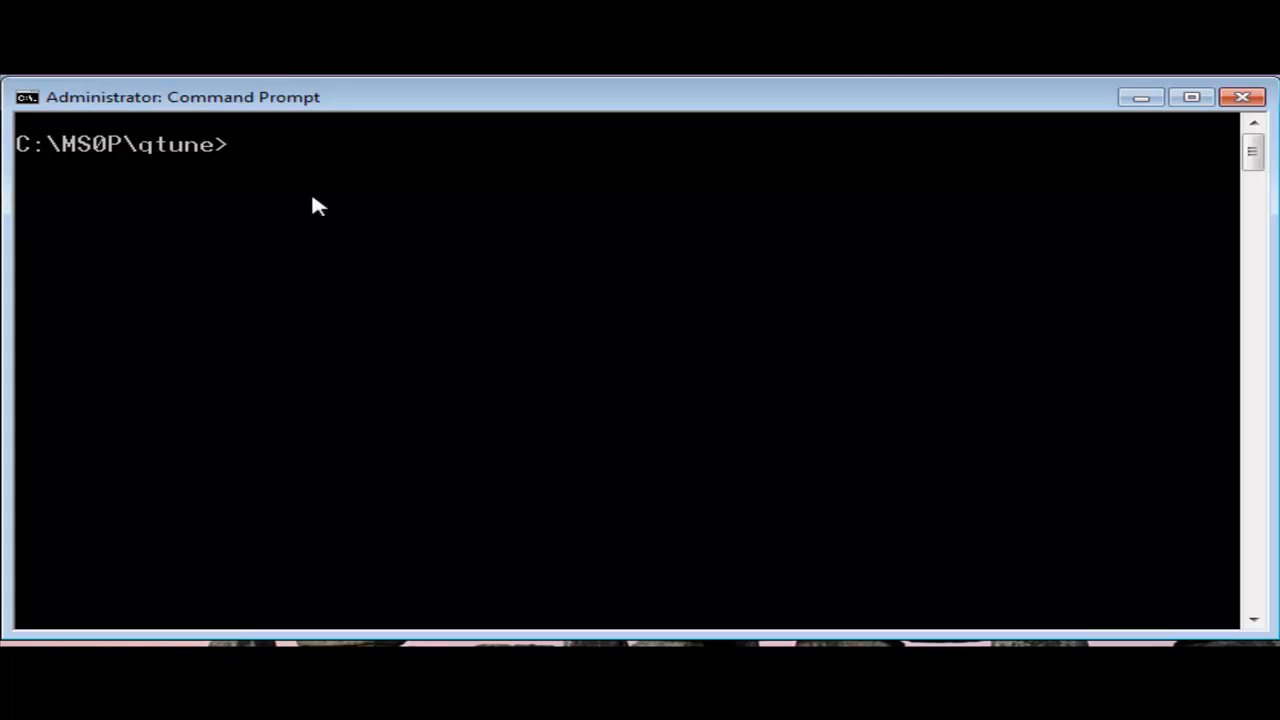
Run qtune for its usage help, then dspmq -m QM1 to confirm QM1 is running
{"action": "type", "text": "qtune"}
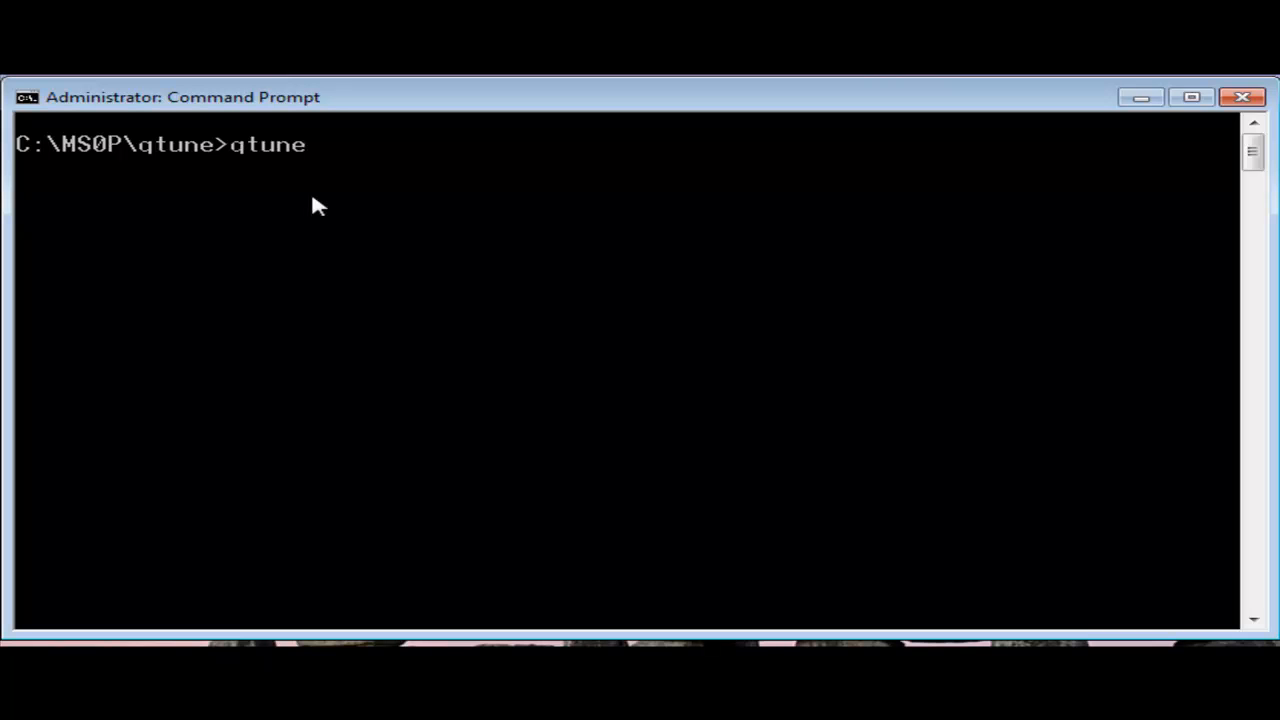
{"action": "key", "text": "enter"}
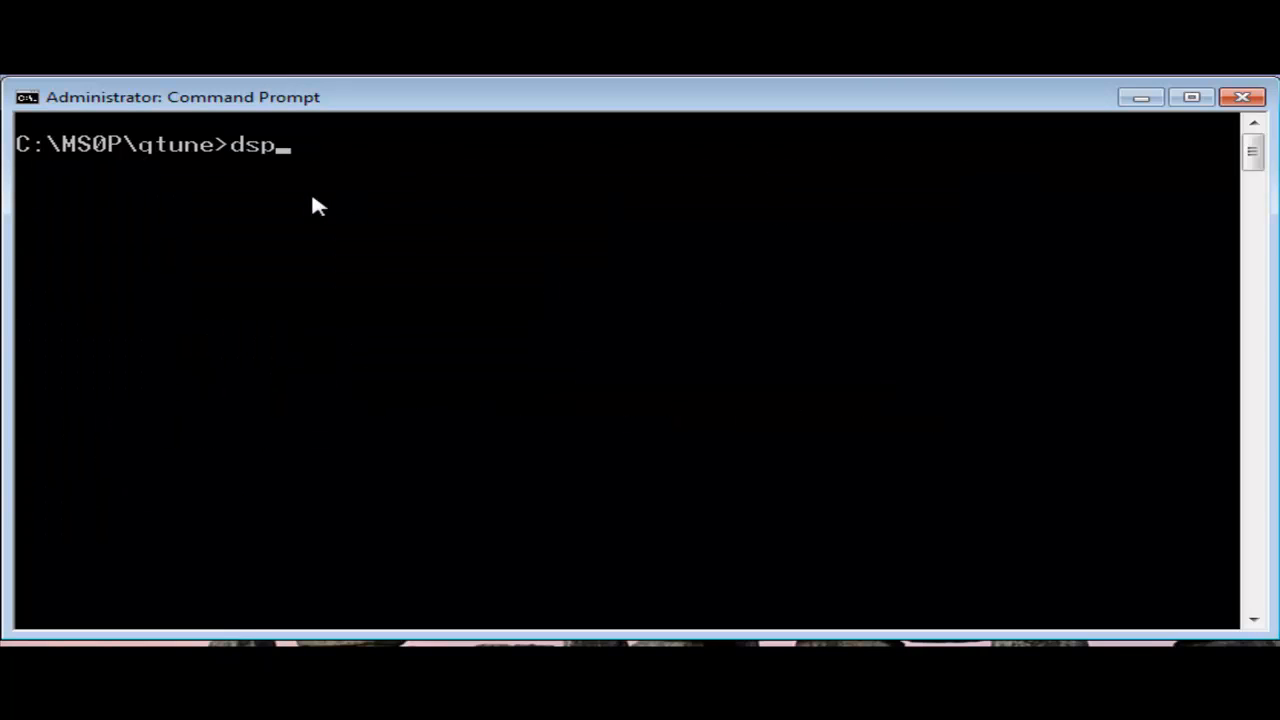
{"action": "type", "text": "mq -m QM1"}
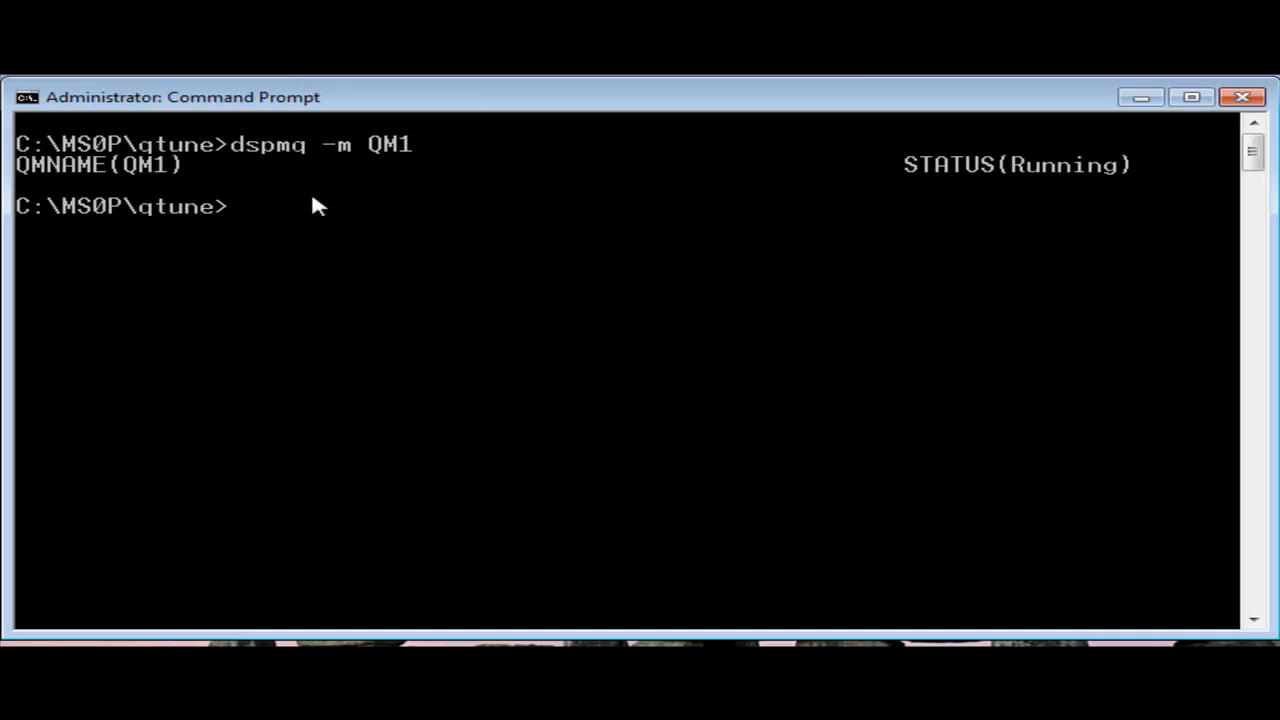
Run qtune -m QM1 -q SYSTEM.DEFAULT.LOCAL.QUEUE to show its stored buffer sizes
{"action": "type", "text": "qtune"}
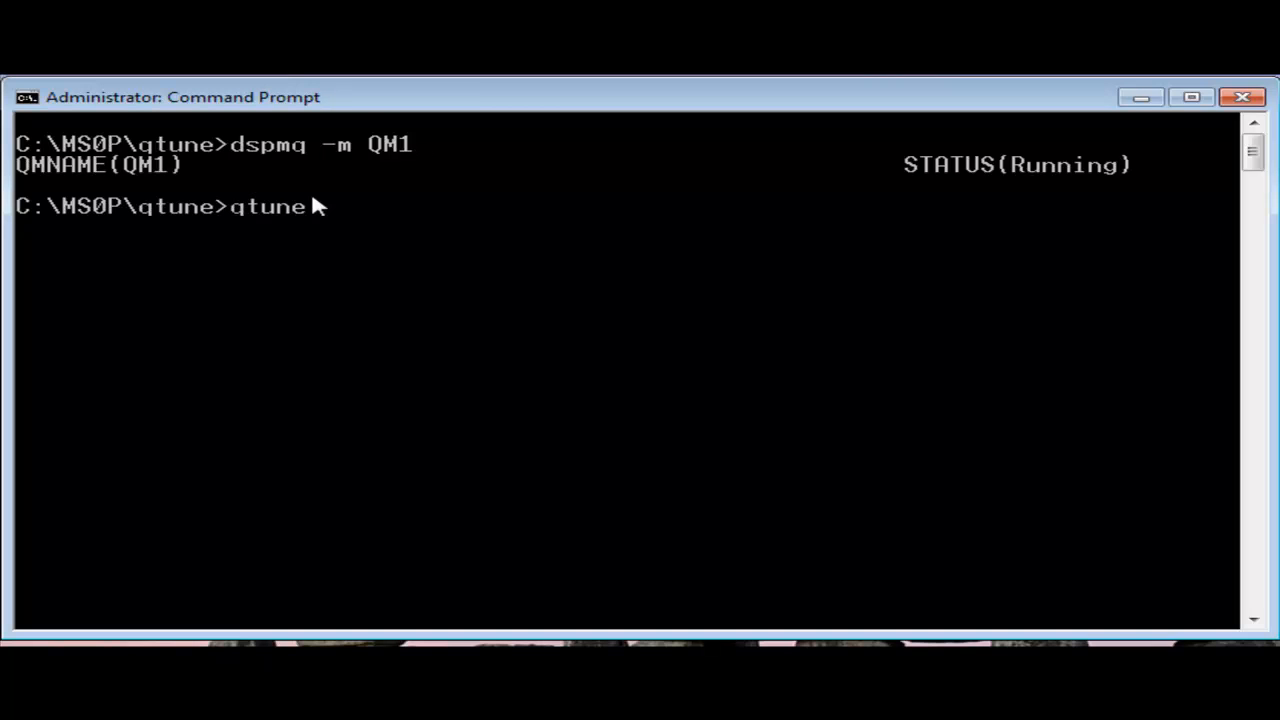
{"action": "type", "text": "-m QM1"}
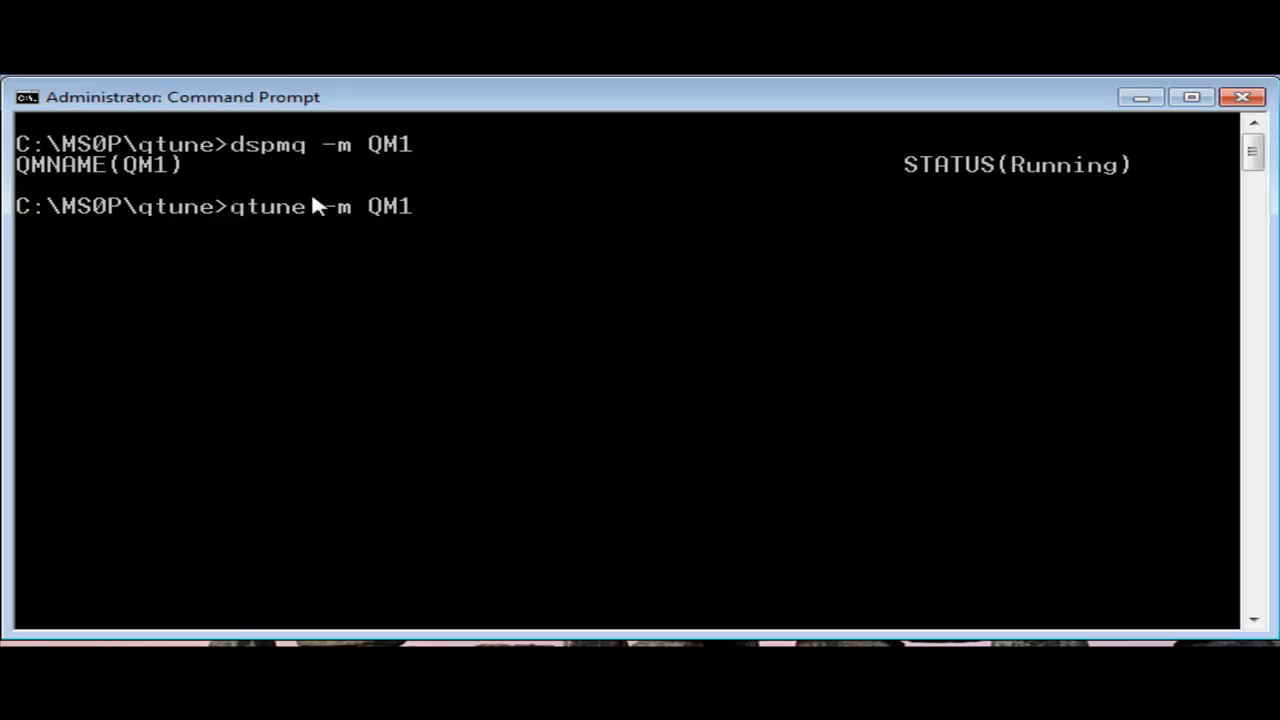
{"action": "type", "text": "-q SYSTT"}
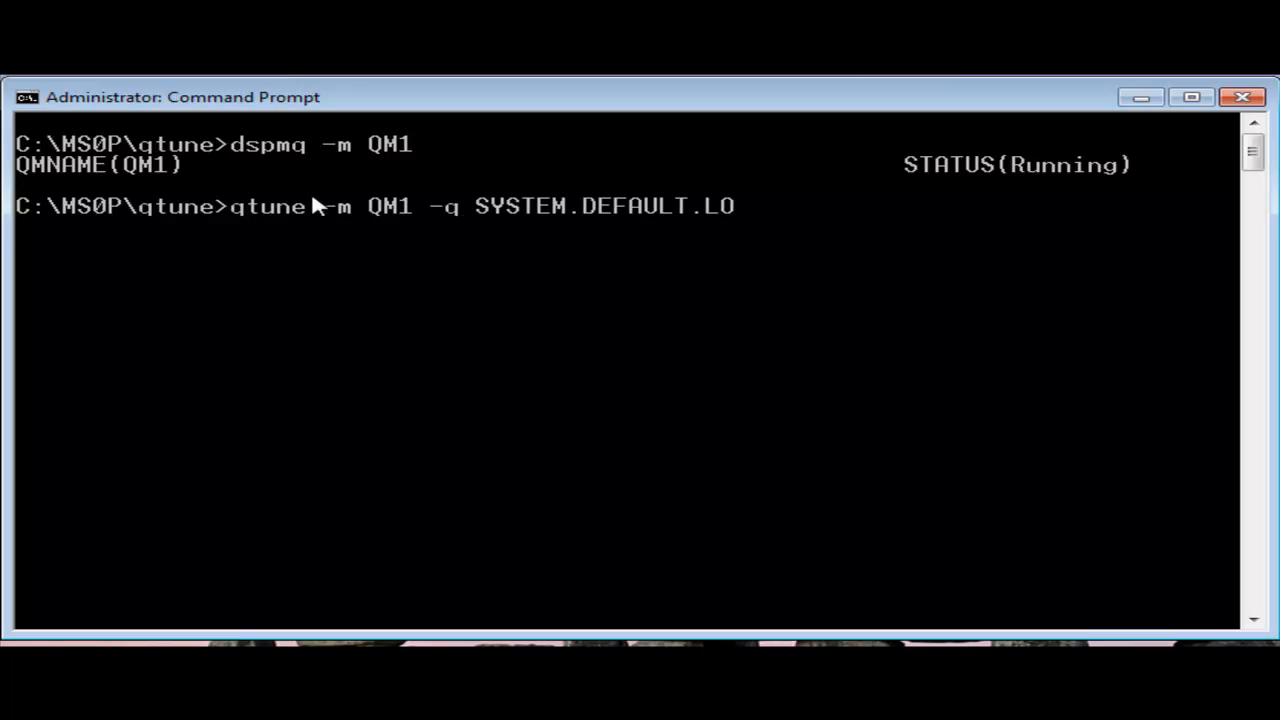
{"action": "type", "text": "CAL.QUEUE"}
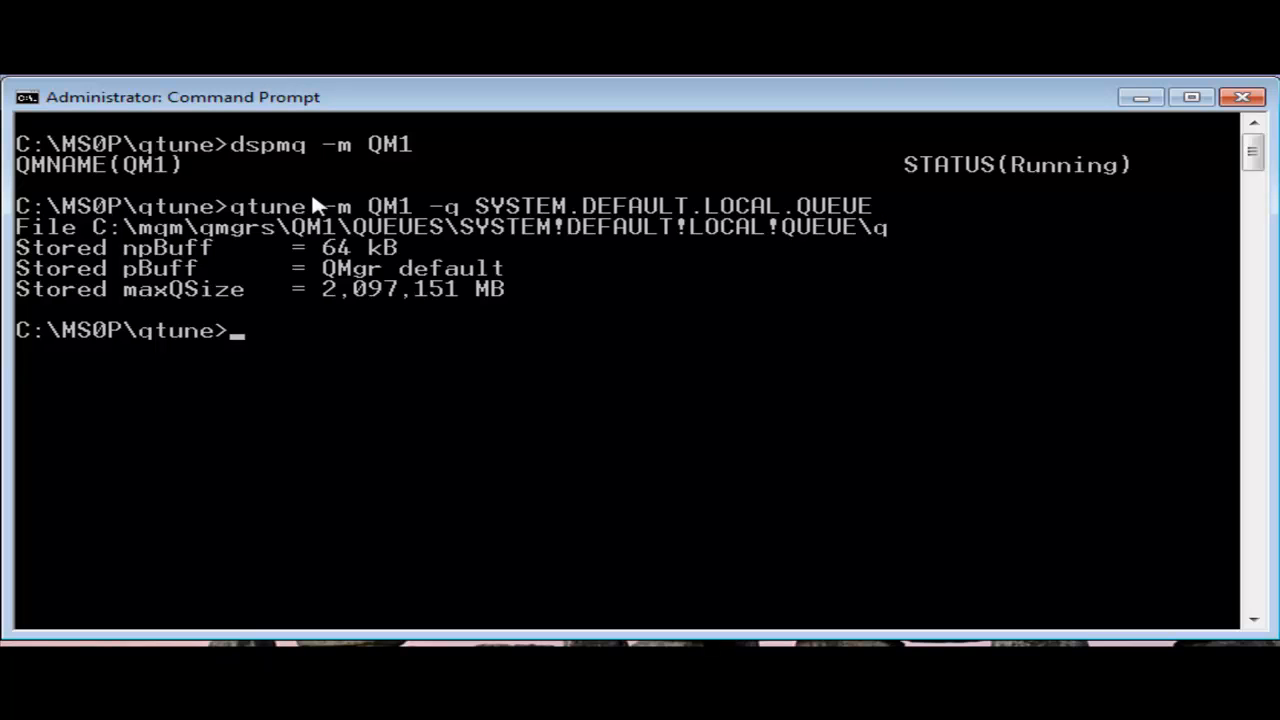
Stop QM1 with endmqm -i and retry qtune against SYSTEM.DEFAULT.LOCAL.QUEUE
{"action": "type", "text": "endmqm"}
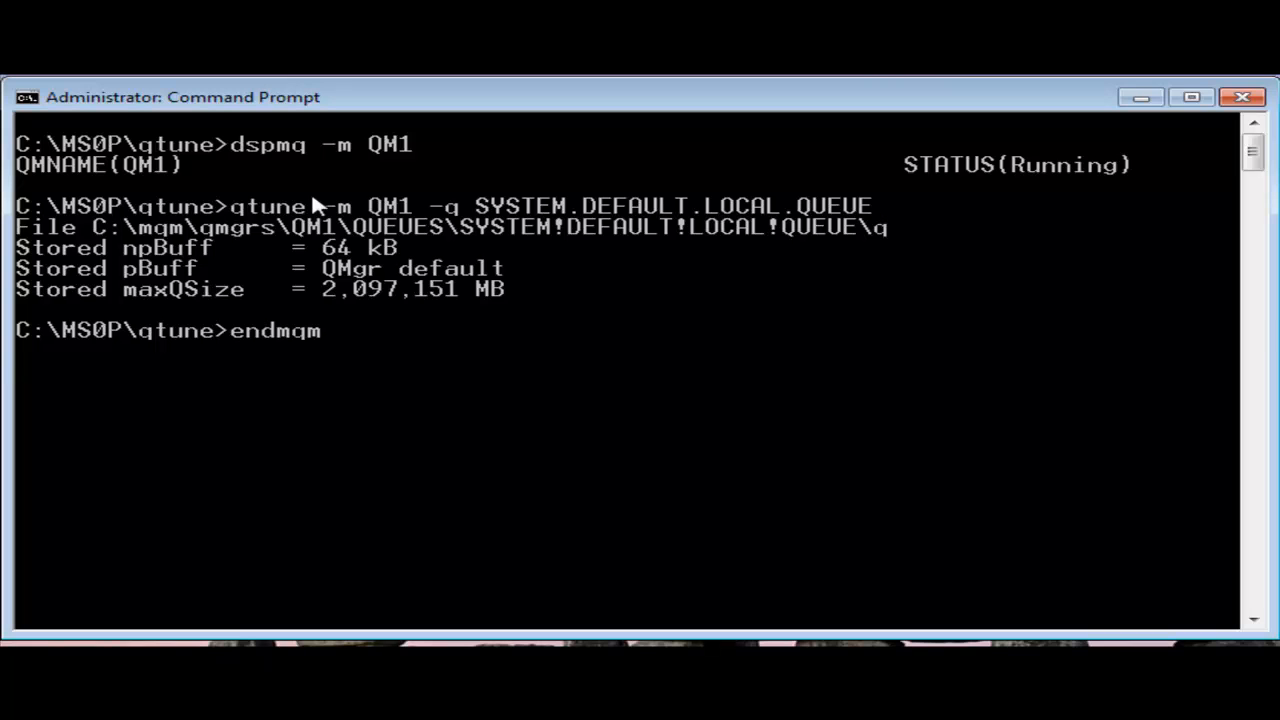
{"action": "type", "text": "-i #"}
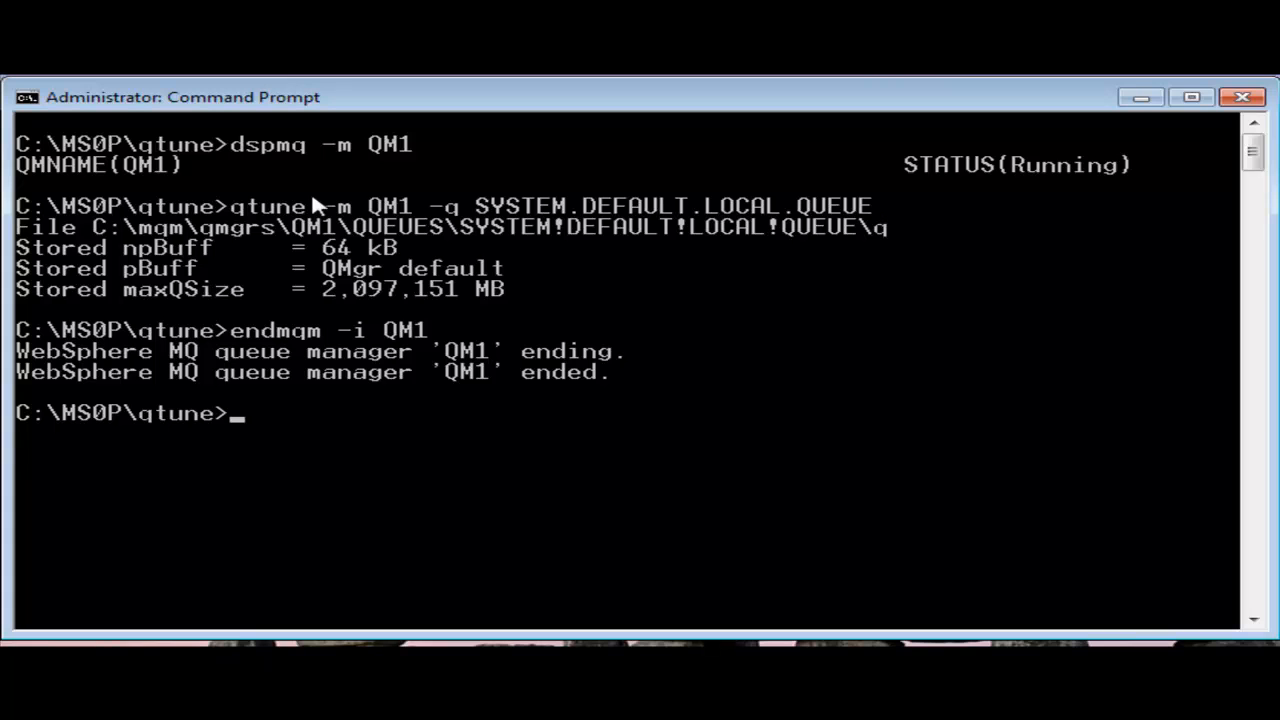
{"action": "type", "text": "qt"}
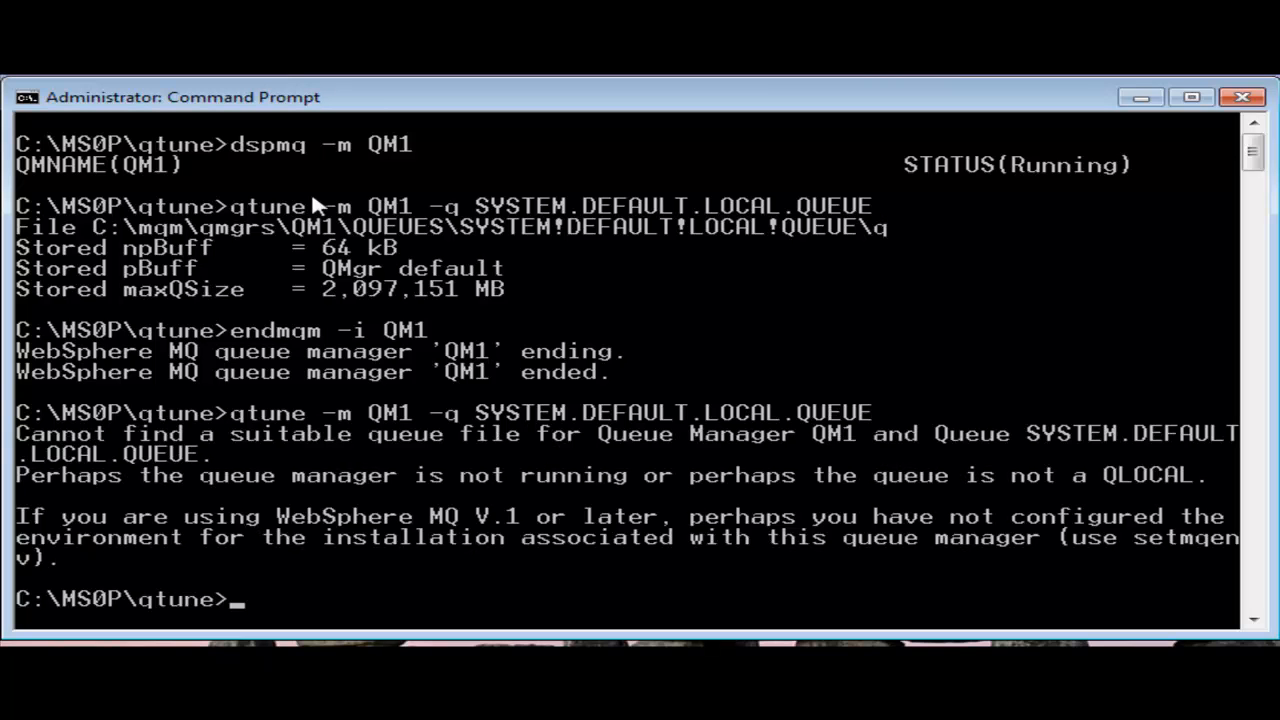
{"action": "type", "text": "qtune -f c:\\m1"}
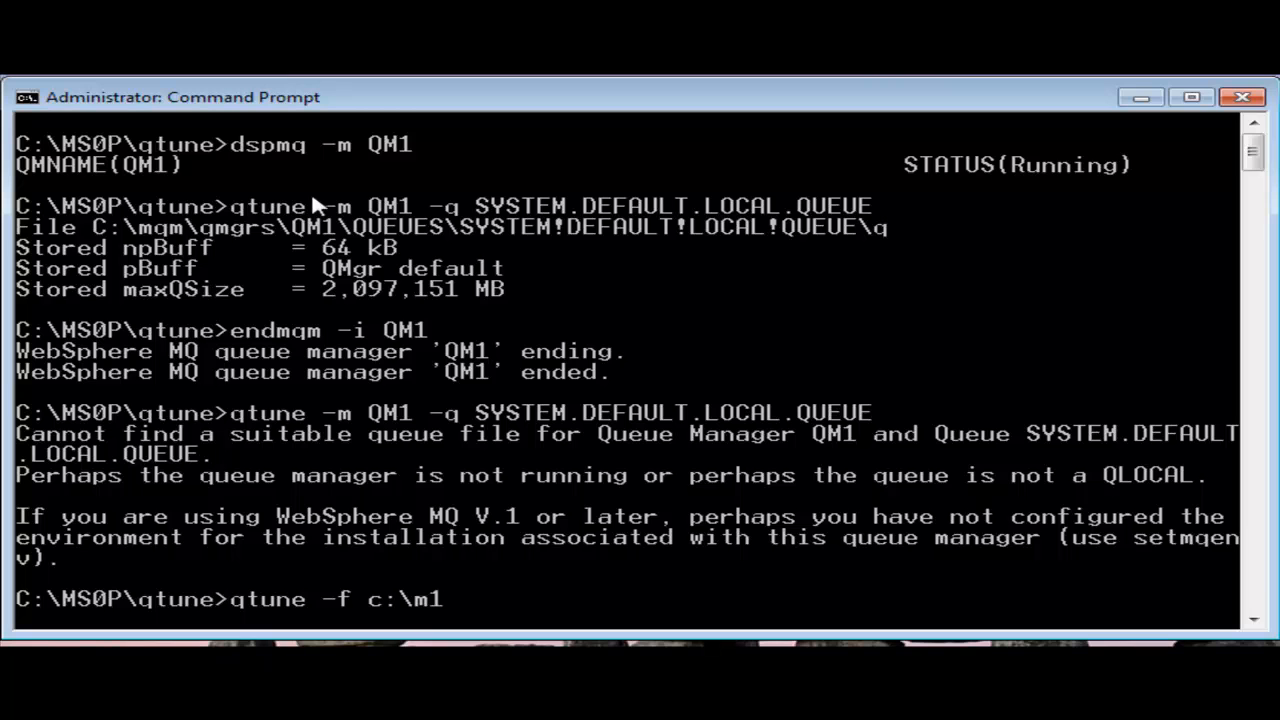
Begin a qtune -f command with the \mqm\qmgrs\QM1\queues\SYSTEM!DEFAULT!LOCAL!Q file path
{"action": "type", "text": "qm\\"}
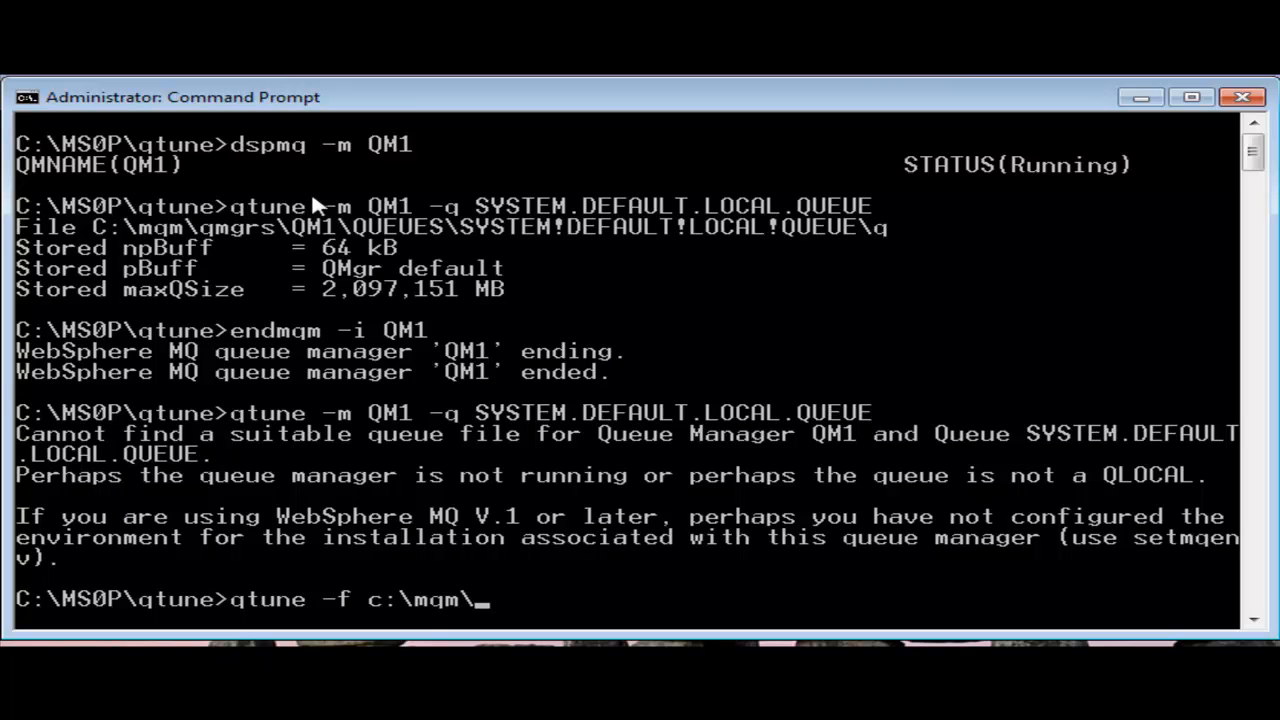
{"action": "type", "text": "qmgrs\\QM1"}
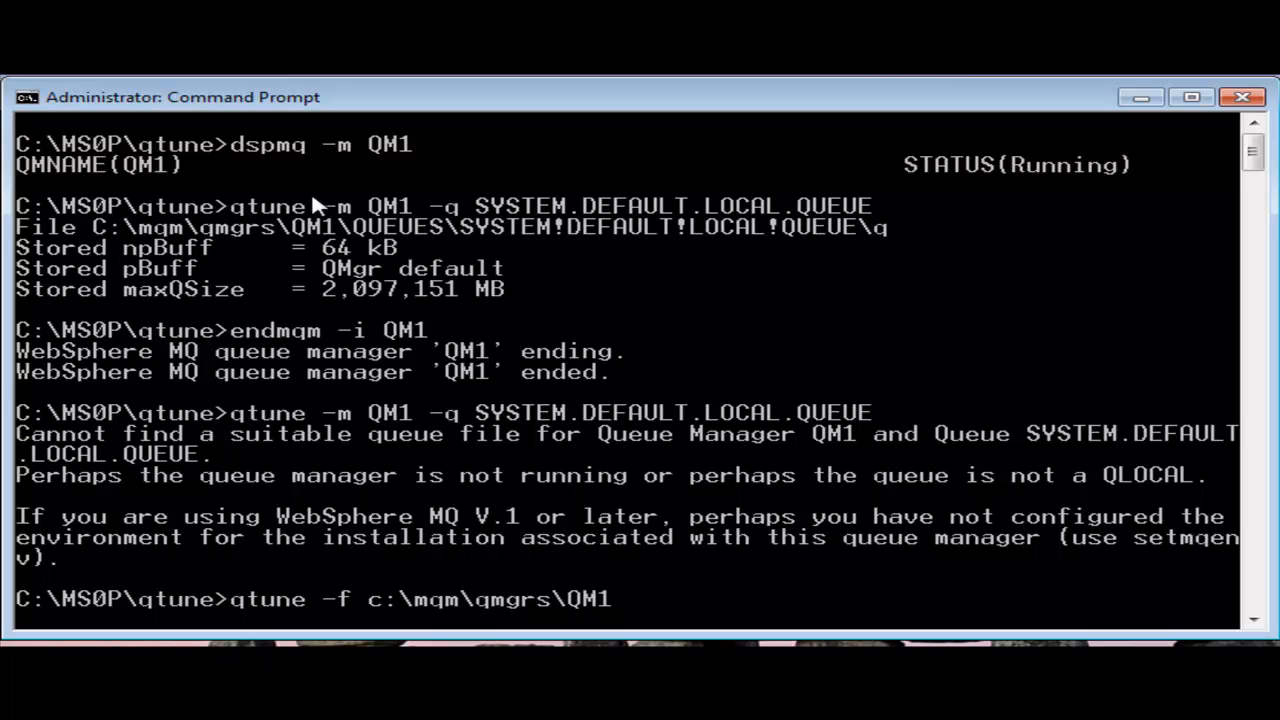
{"action": "type", "text": "queues\\"}
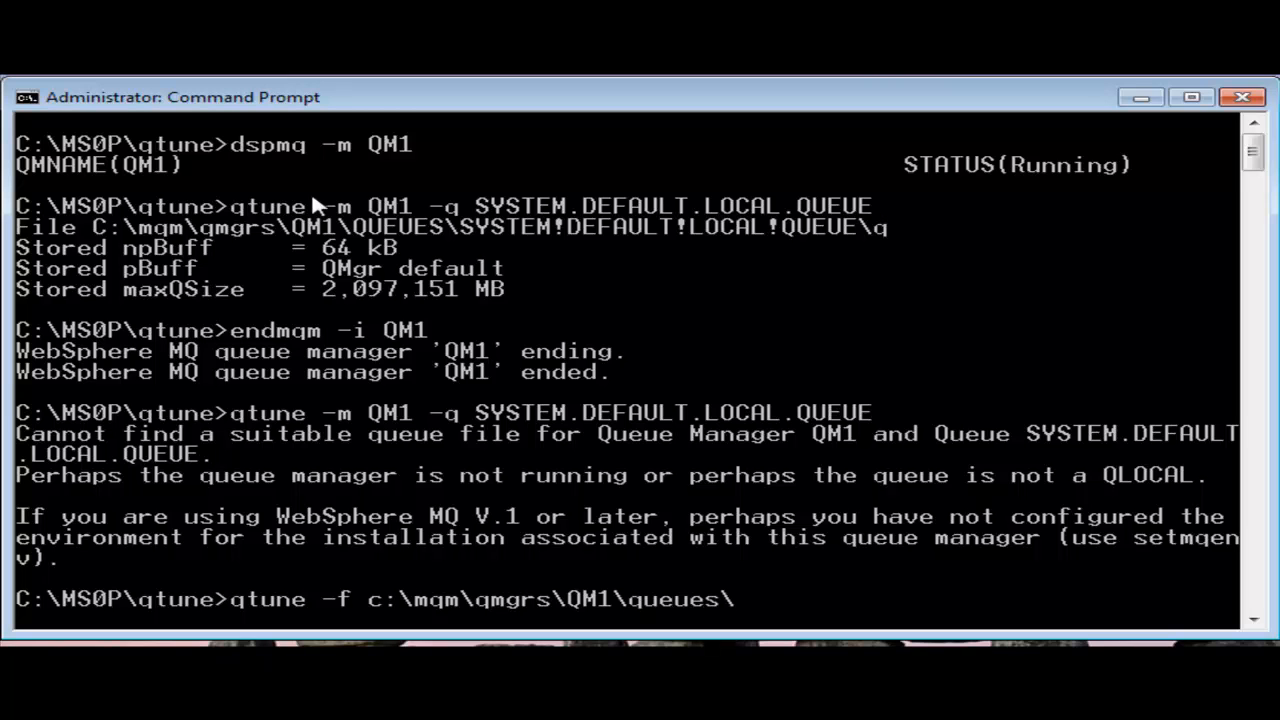
{"action": "type", "text": "SYSTEM!D"}
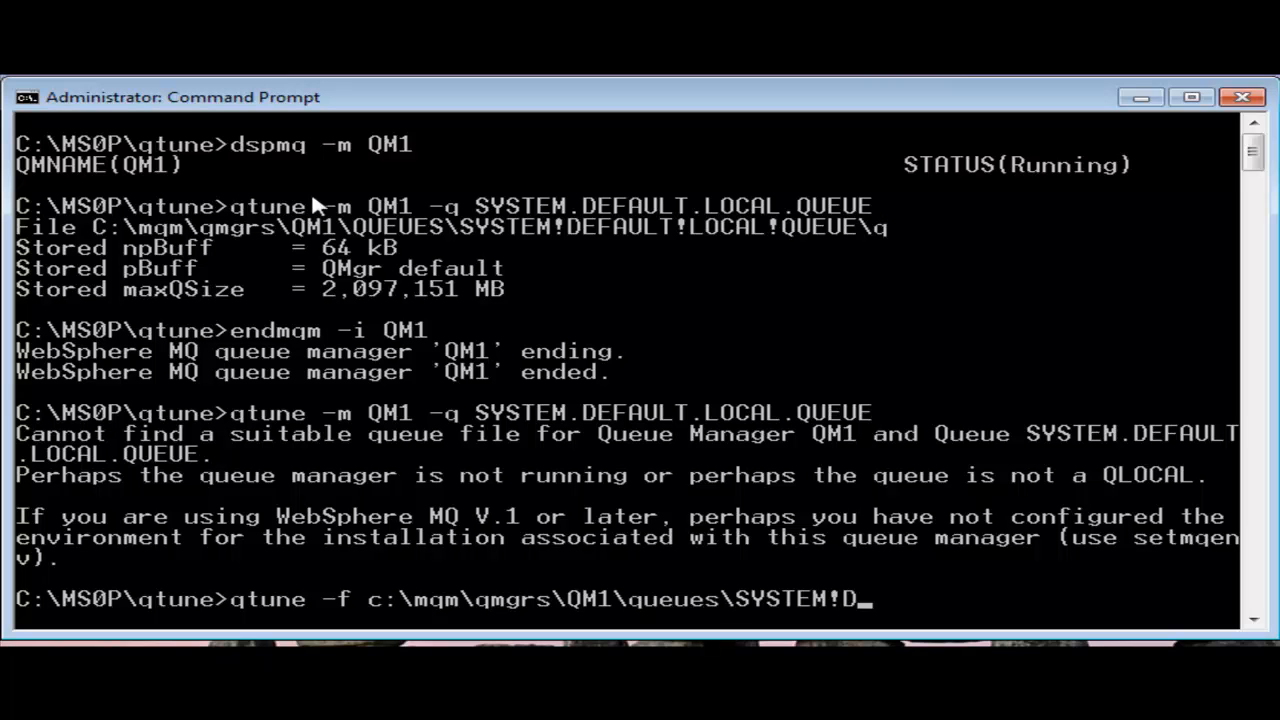
{"action": "type", "text": "EFAULT!LOCAL!Q"}
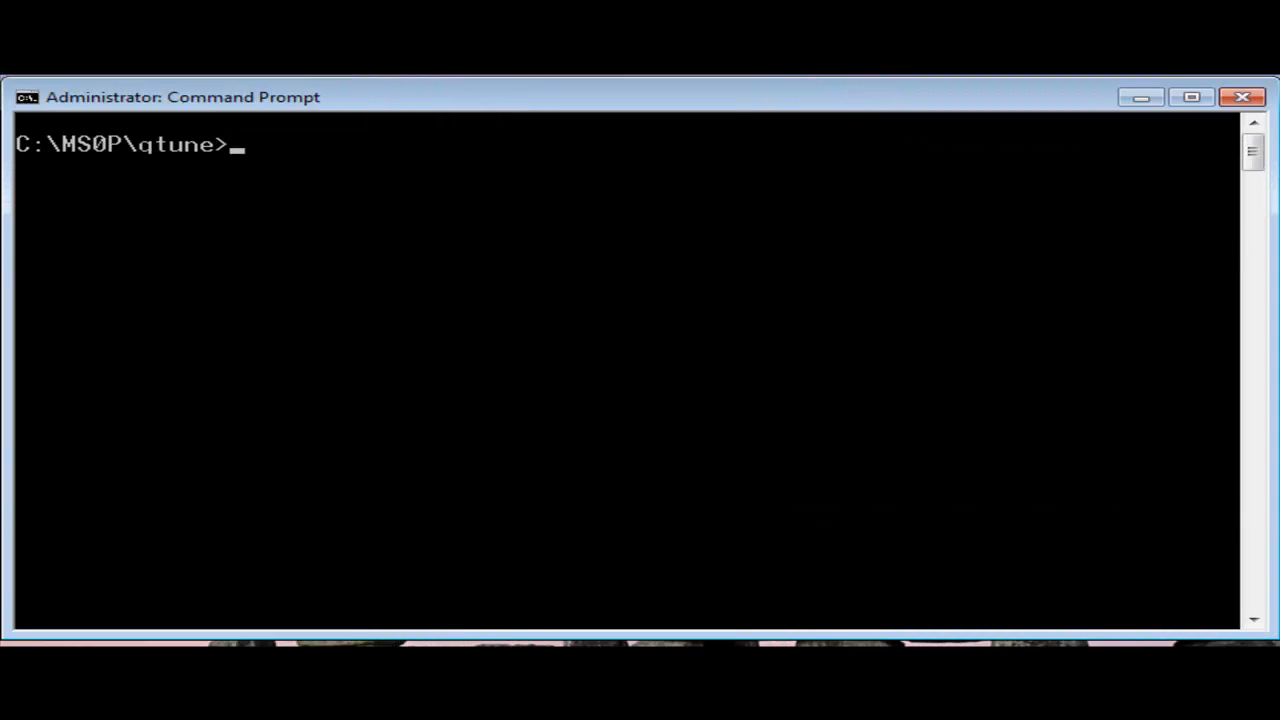
Restart queue manager QM1 with strmqm and start runmqsc QM1
{"action": "type", "text": "strmqm QM1"}
{"action": "type", "text": "runm"}
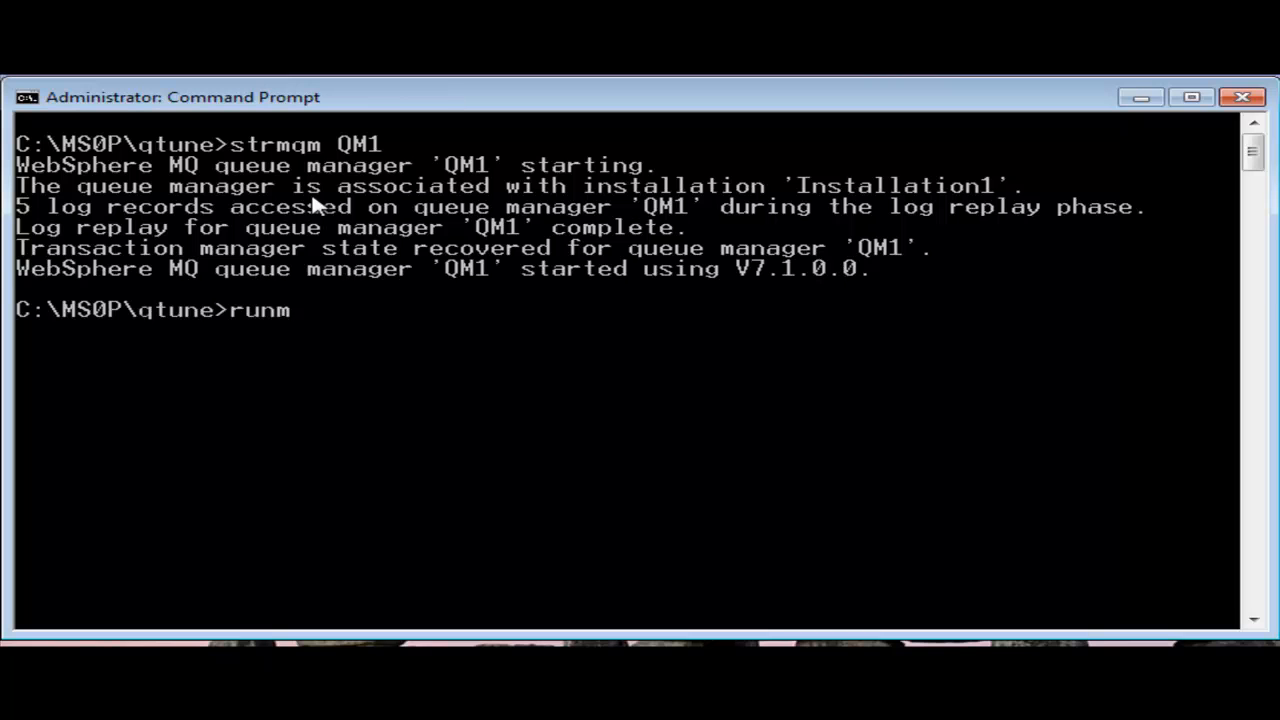
{"action": "type", "text": "qsc QM1"}
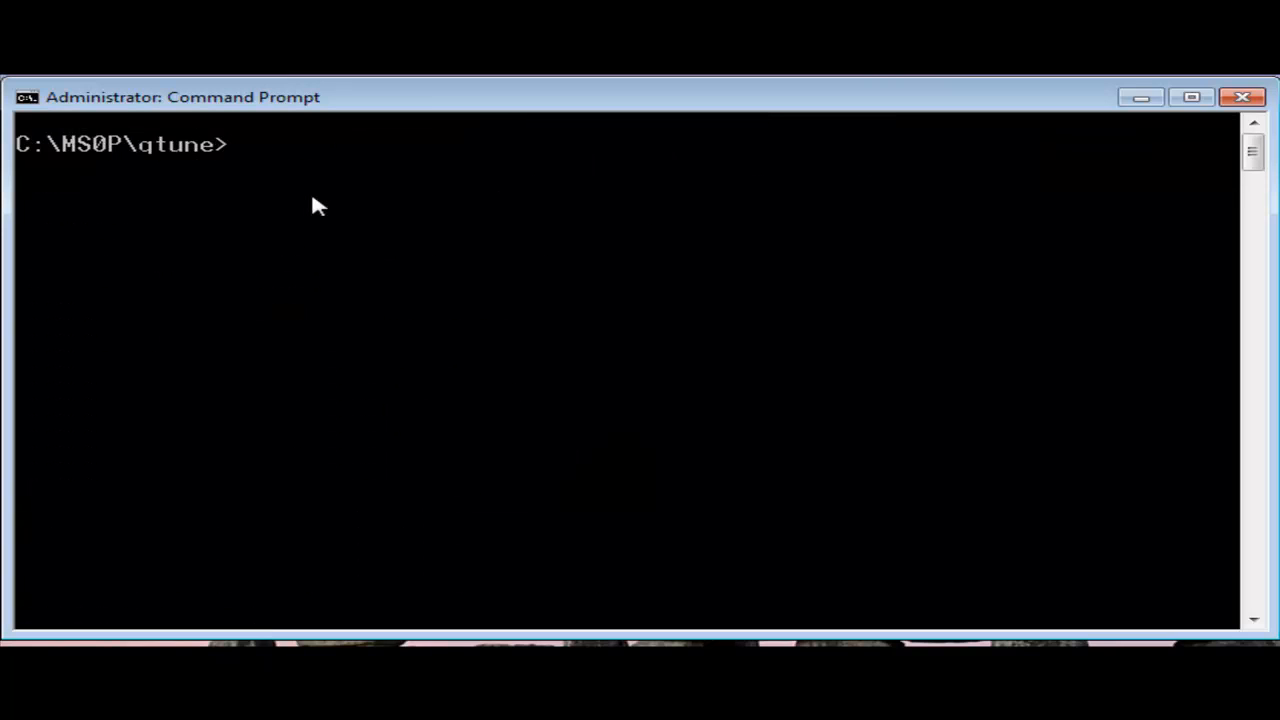
Run qtune -f c:\mqm\qmgrs\QM1\queues\QT -a "npBuff=128" and recall it
{"action": "type", "text": "qtune -f"}
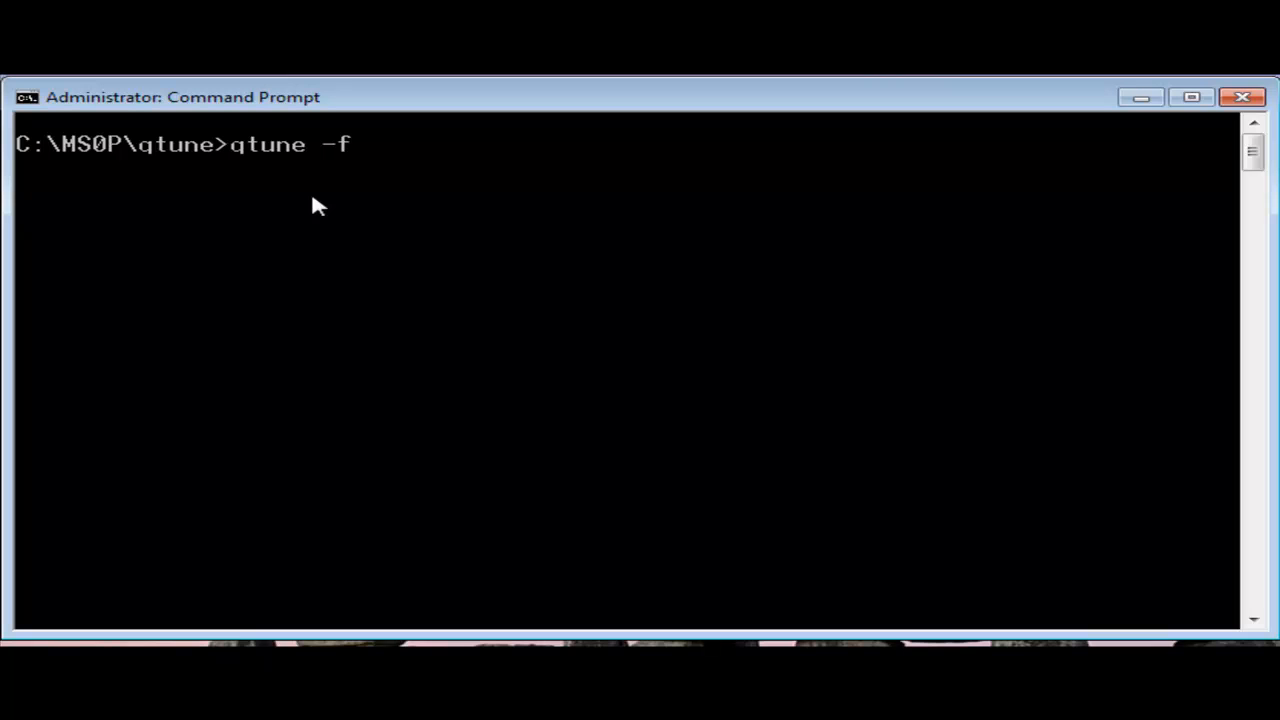
{"action": "type", "text": "c:\\mq"}
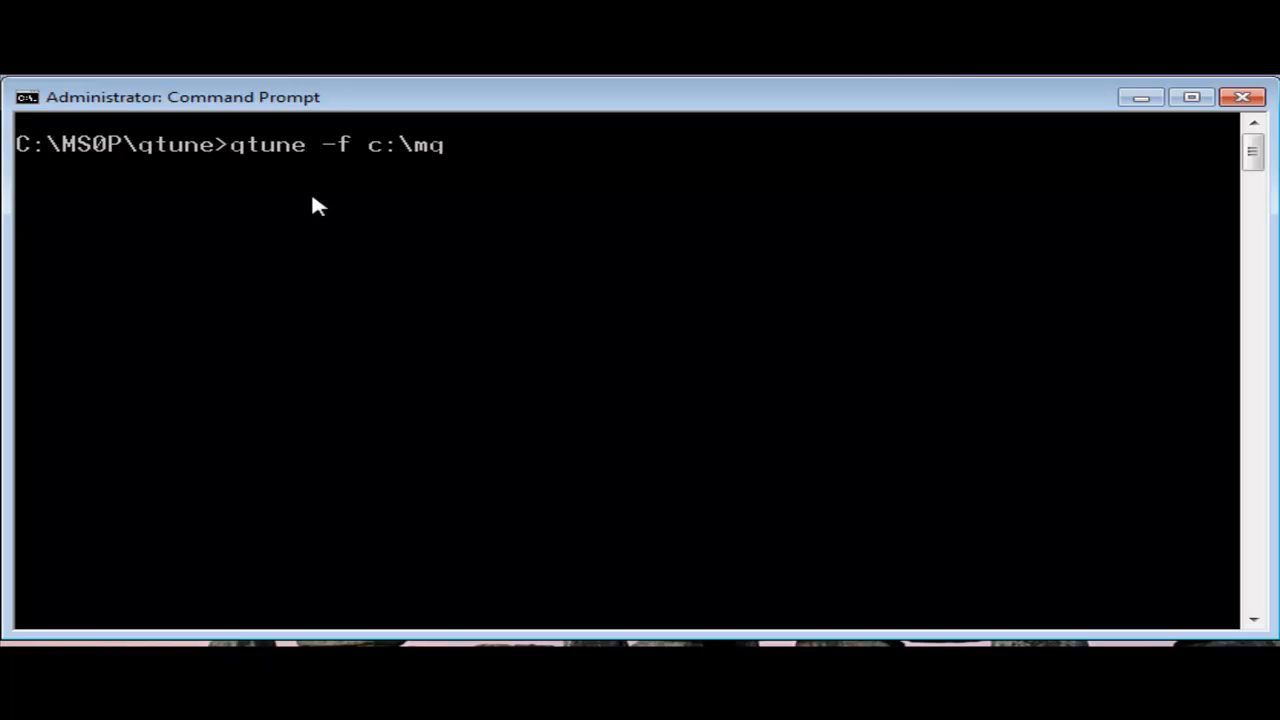
{"action": "type", "text": "m\\qmgrs"}
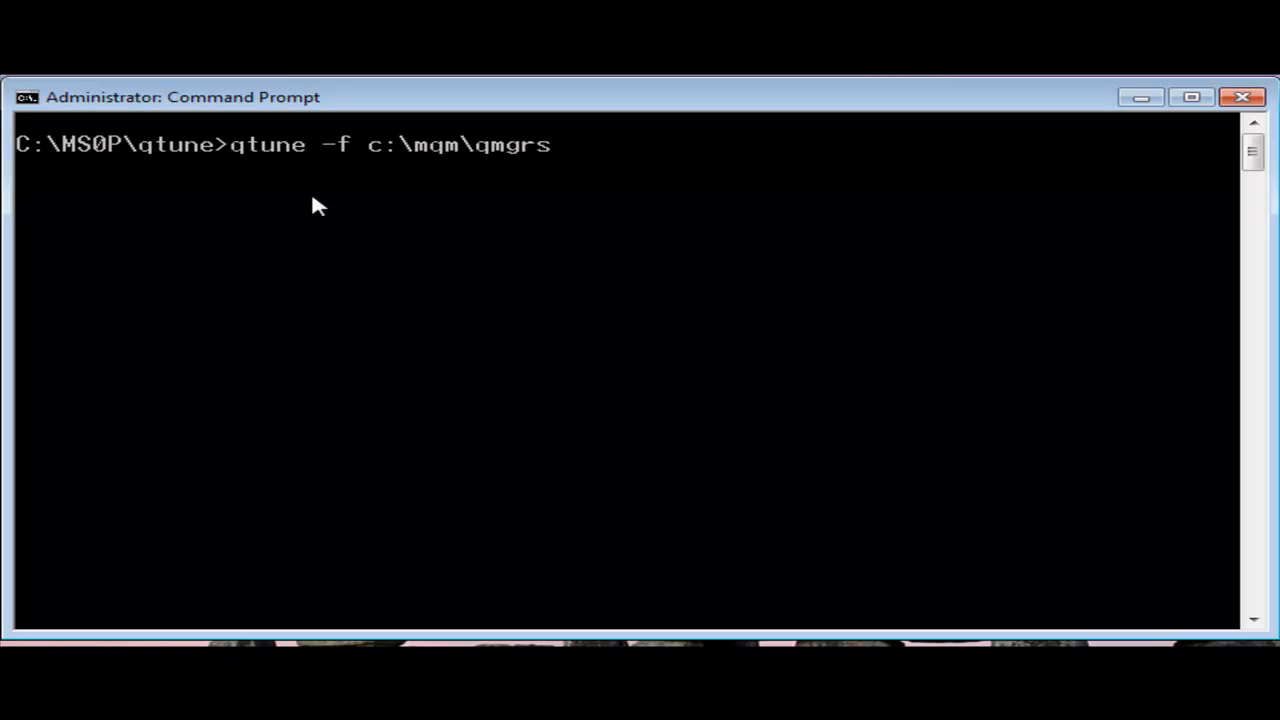
{"action": "type", "text": "QM1\\"}
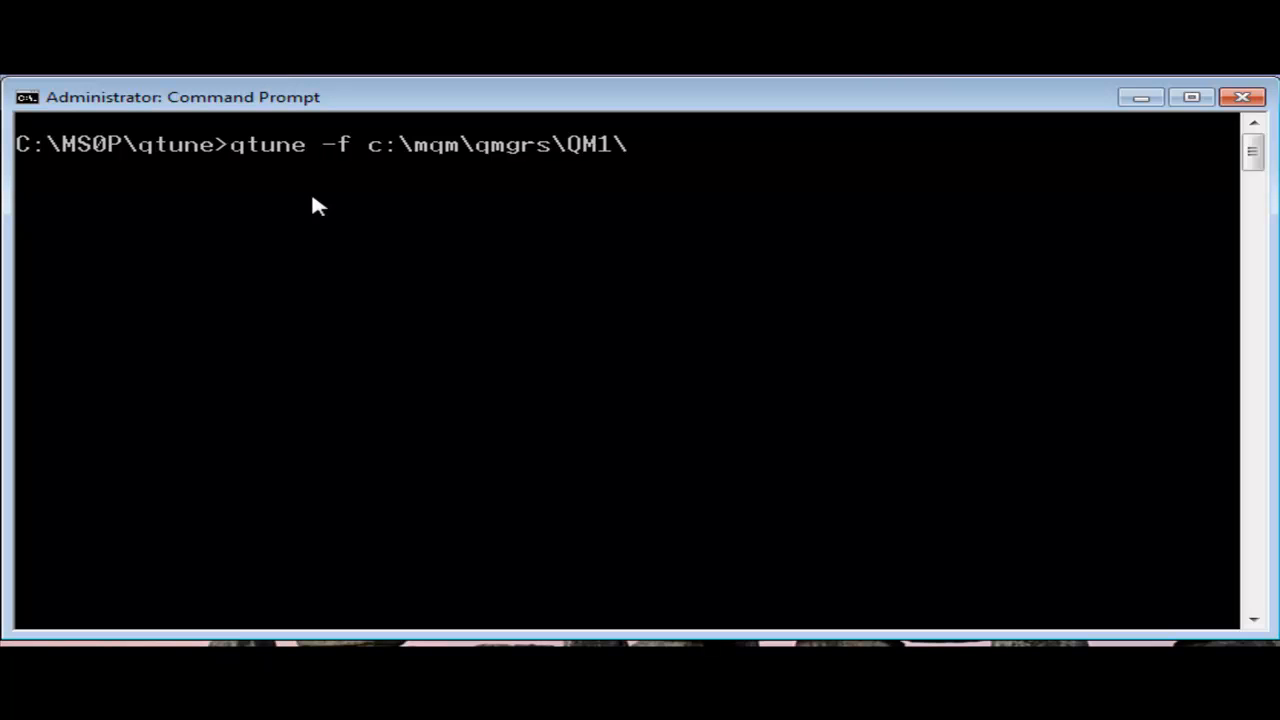
{"action": "type", "text": "queues\\QT"}
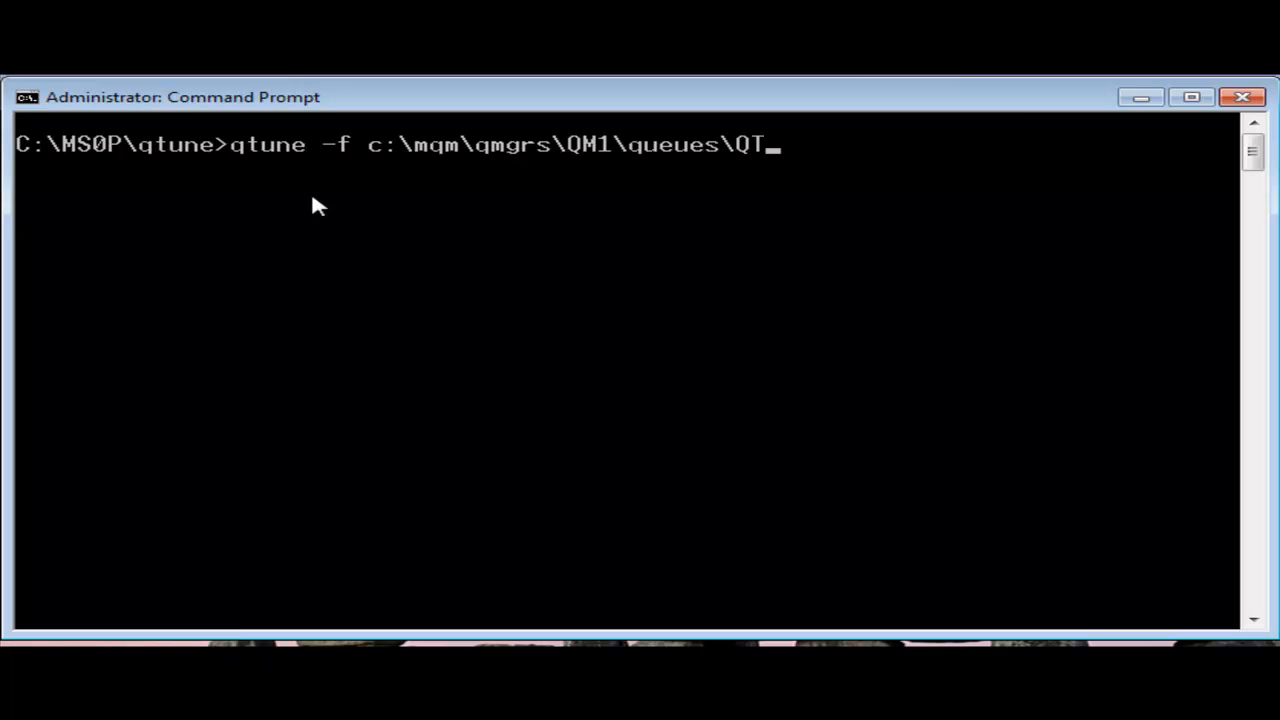
{"action": "type", "text": "-a \"np"}
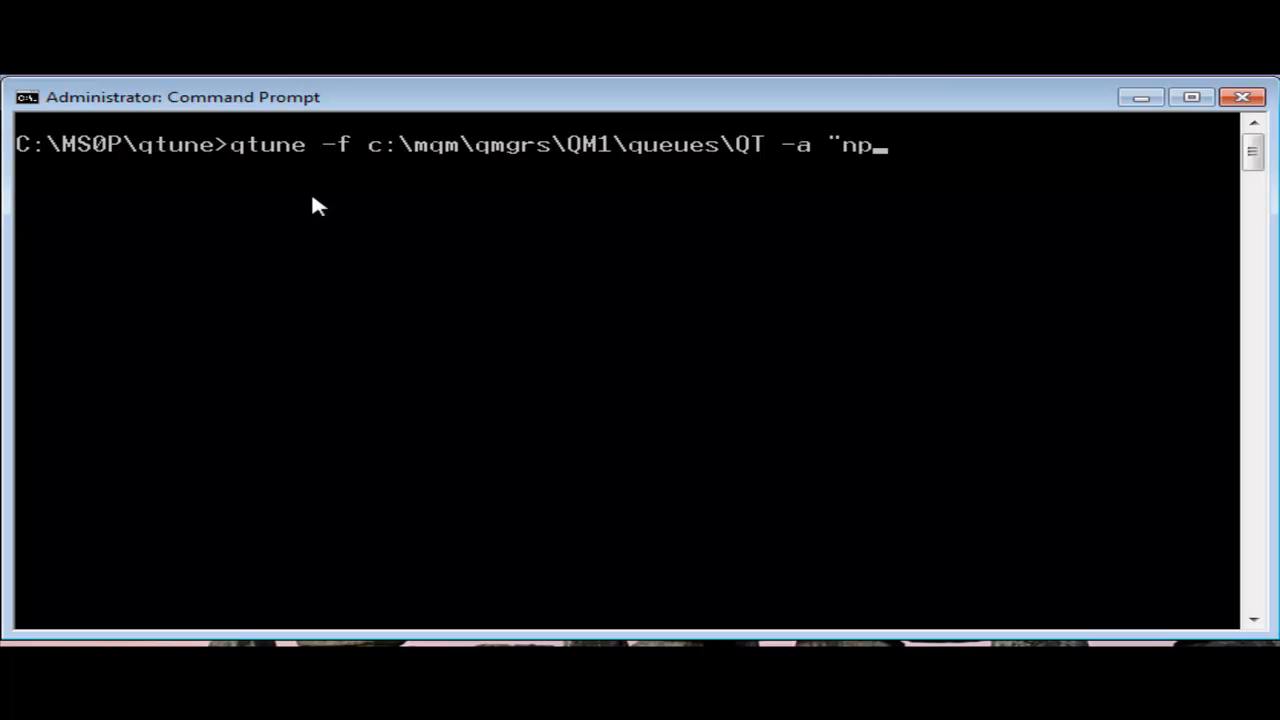
{"action": "type", "text": "Buff=128\""}
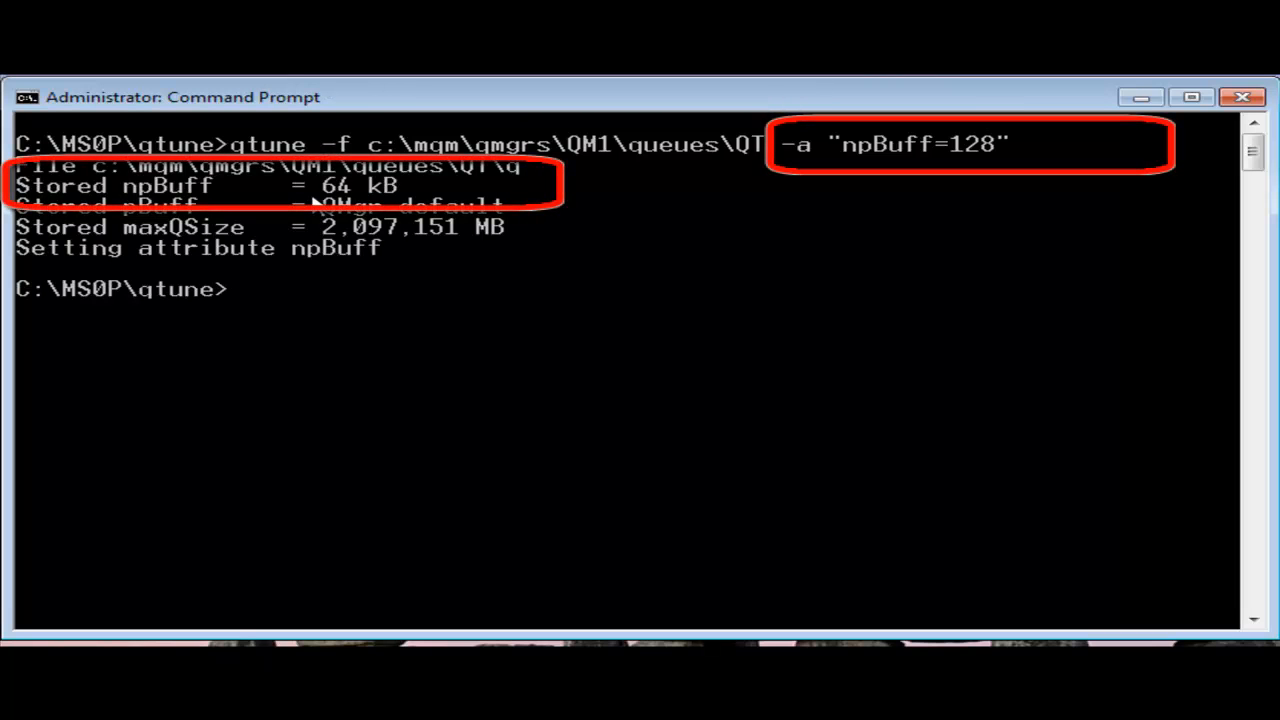
{"action": "type", "text": "qtune -f c:\\mqm\\qmgrs\\QM1\\queues\\QT -a \"npBuff=128\""}
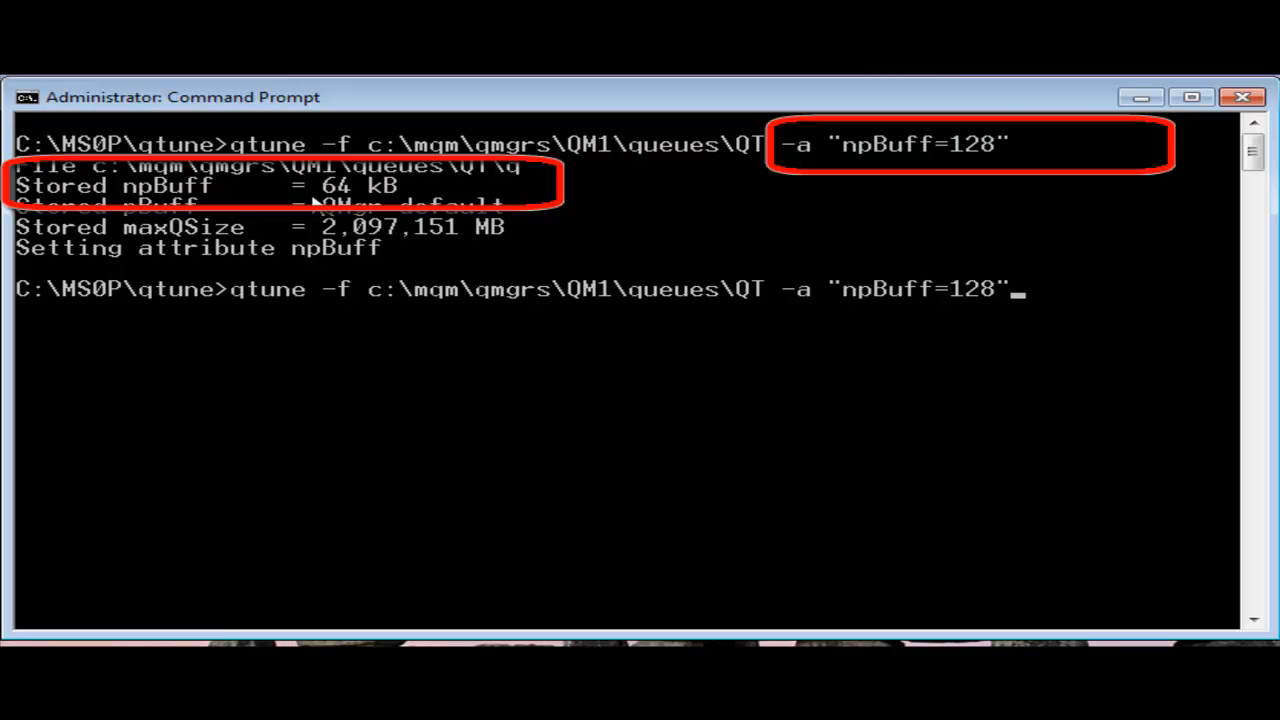